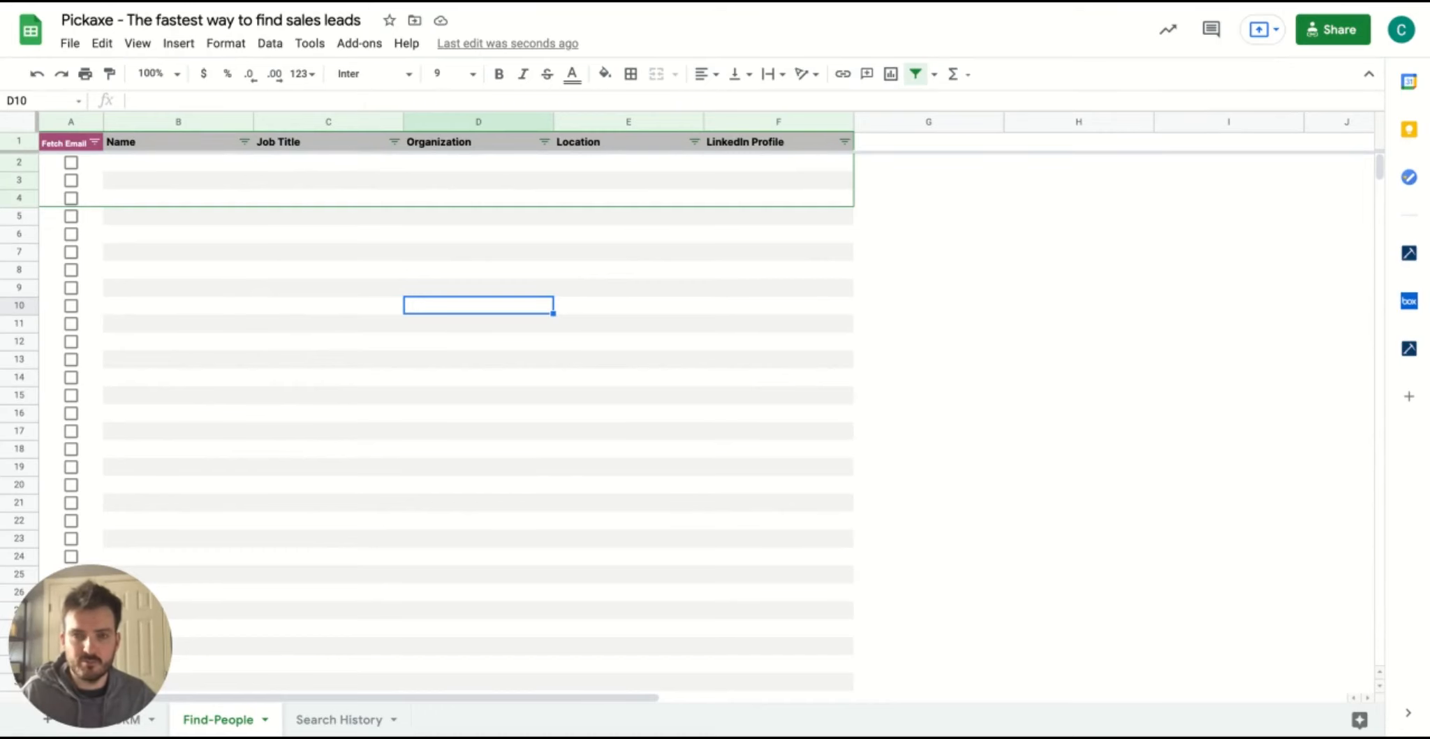
{"action": "mouse_move", "coordinate": [1202, 520]}
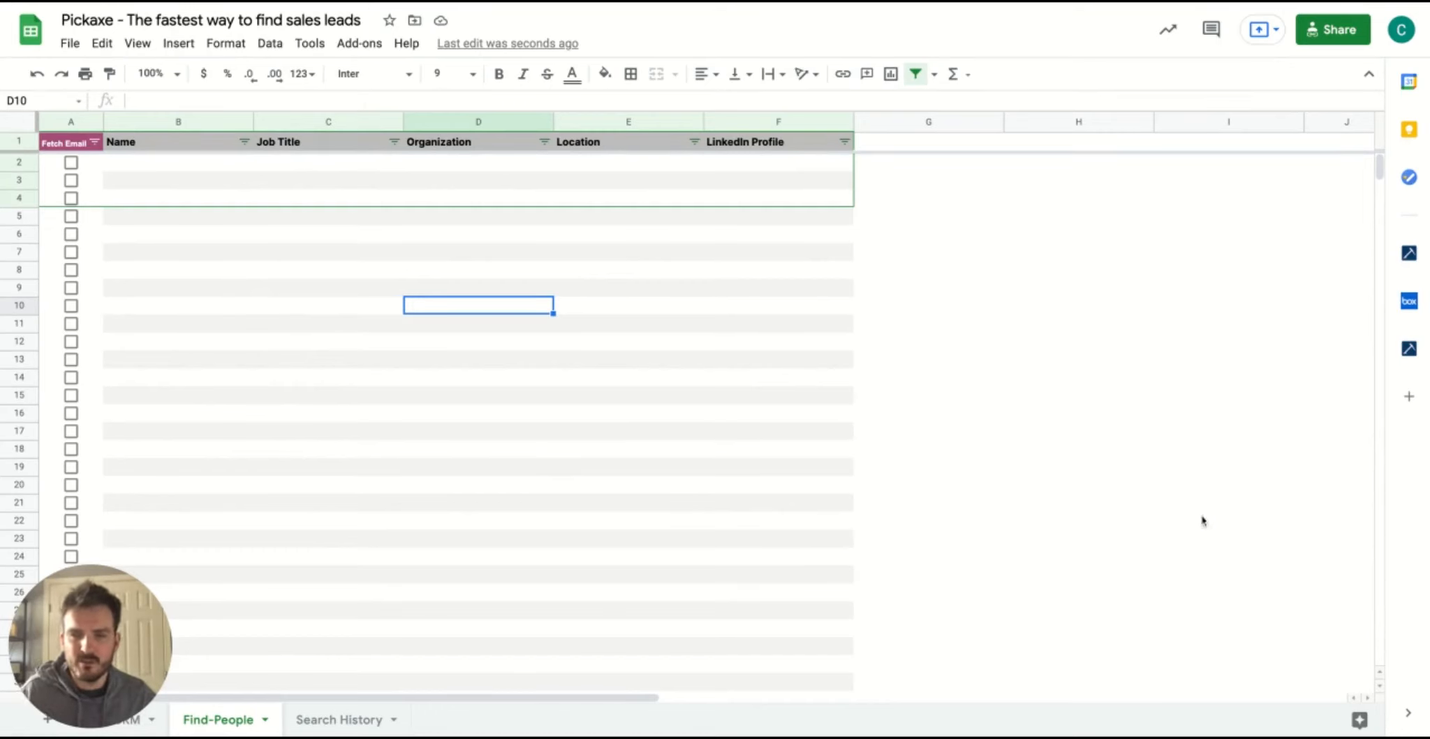
{"action": "mouse_move", "coordinate": [1376, 277]}
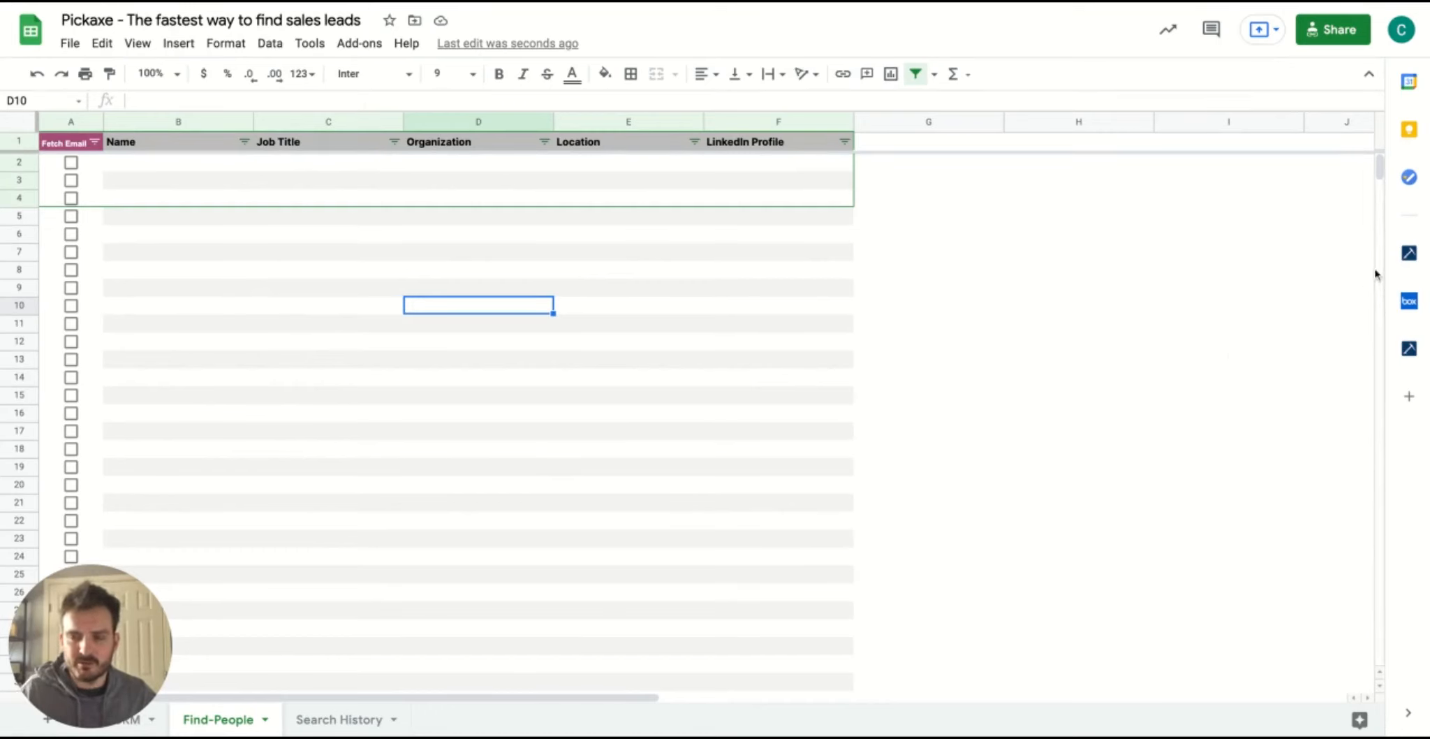
{"action": "mouse_move", "coordinate": [1408, 253]}
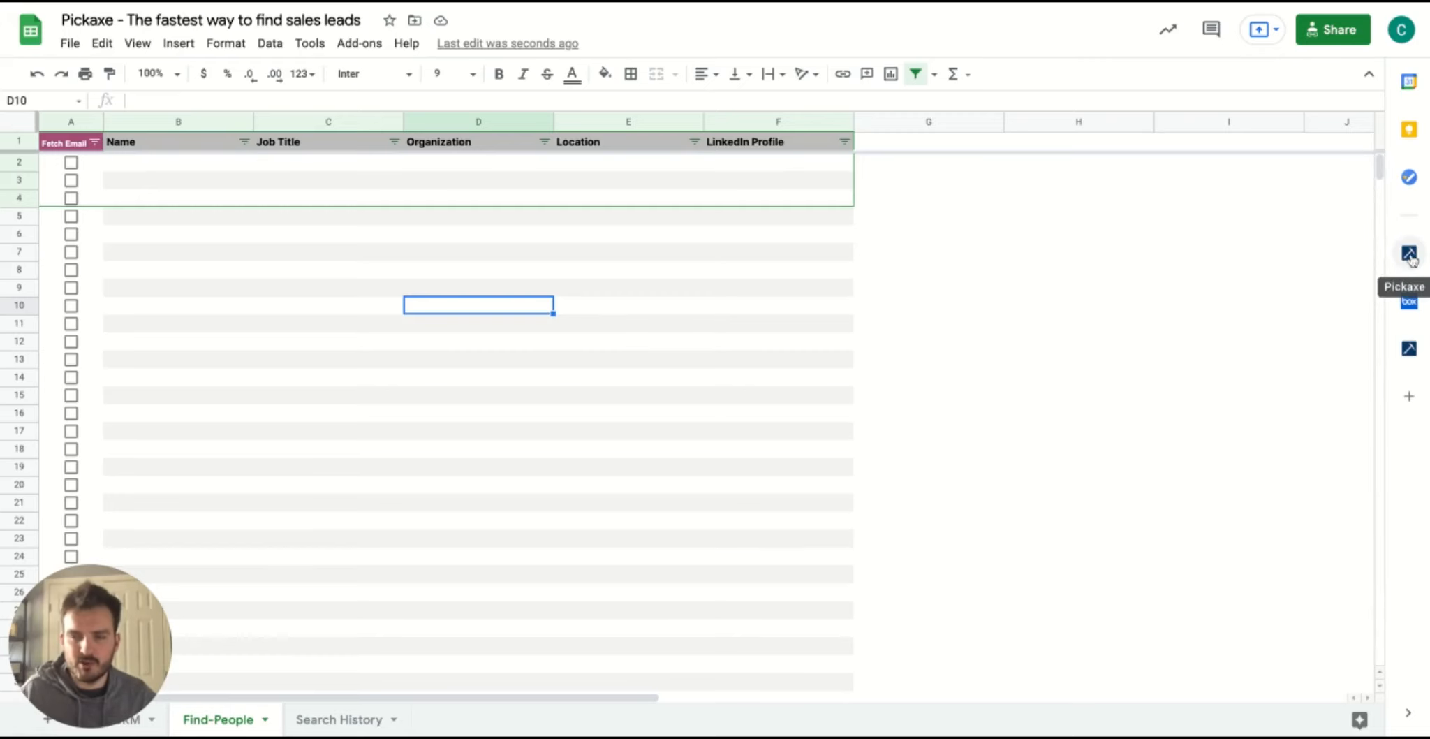
{"action": "mouse_move", "coordinate": [1333, 255]}
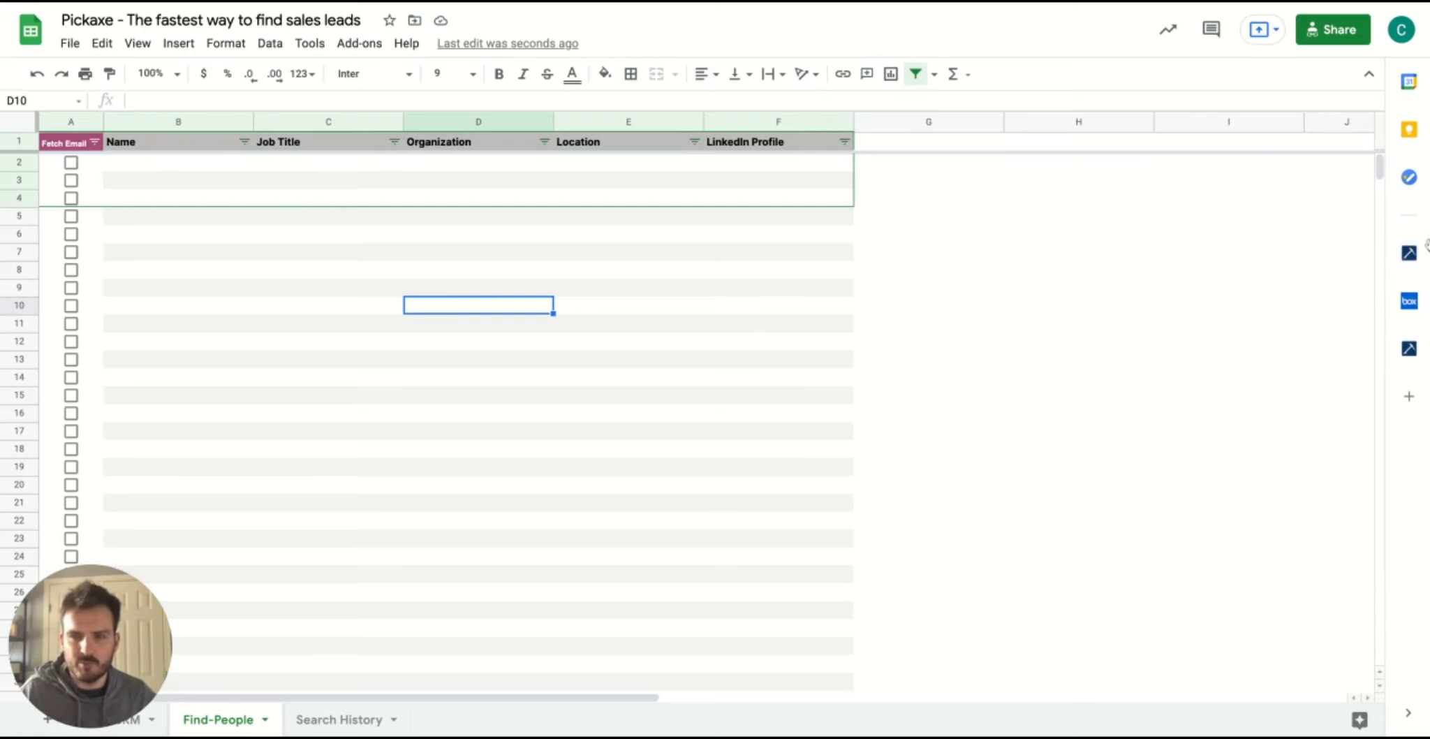
Show the Pickaxe add-on's home panel with its email-finding and CRM options.
{"action": "left_click", "coordinate": [1408, 255]}
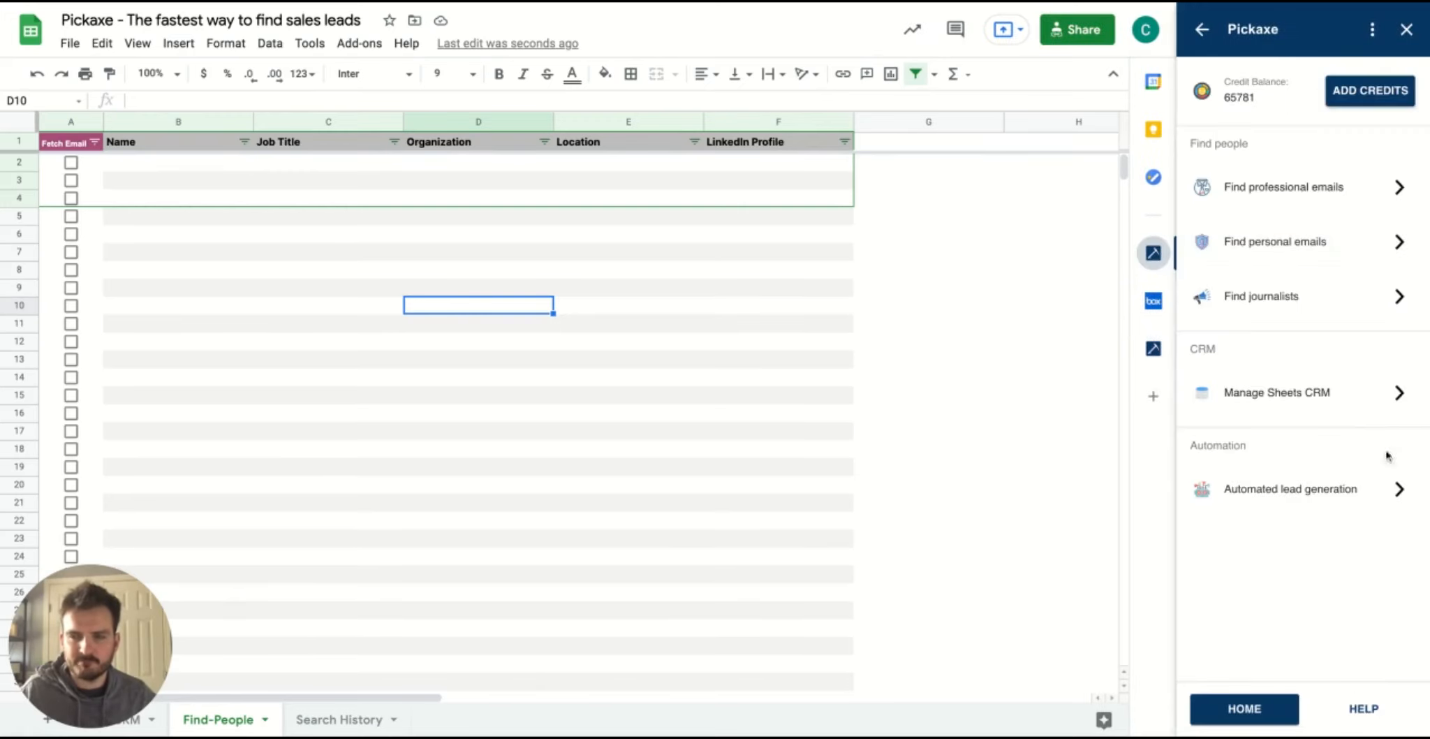
{"action": "mouse_move", "coordinate": [1369, 527]}
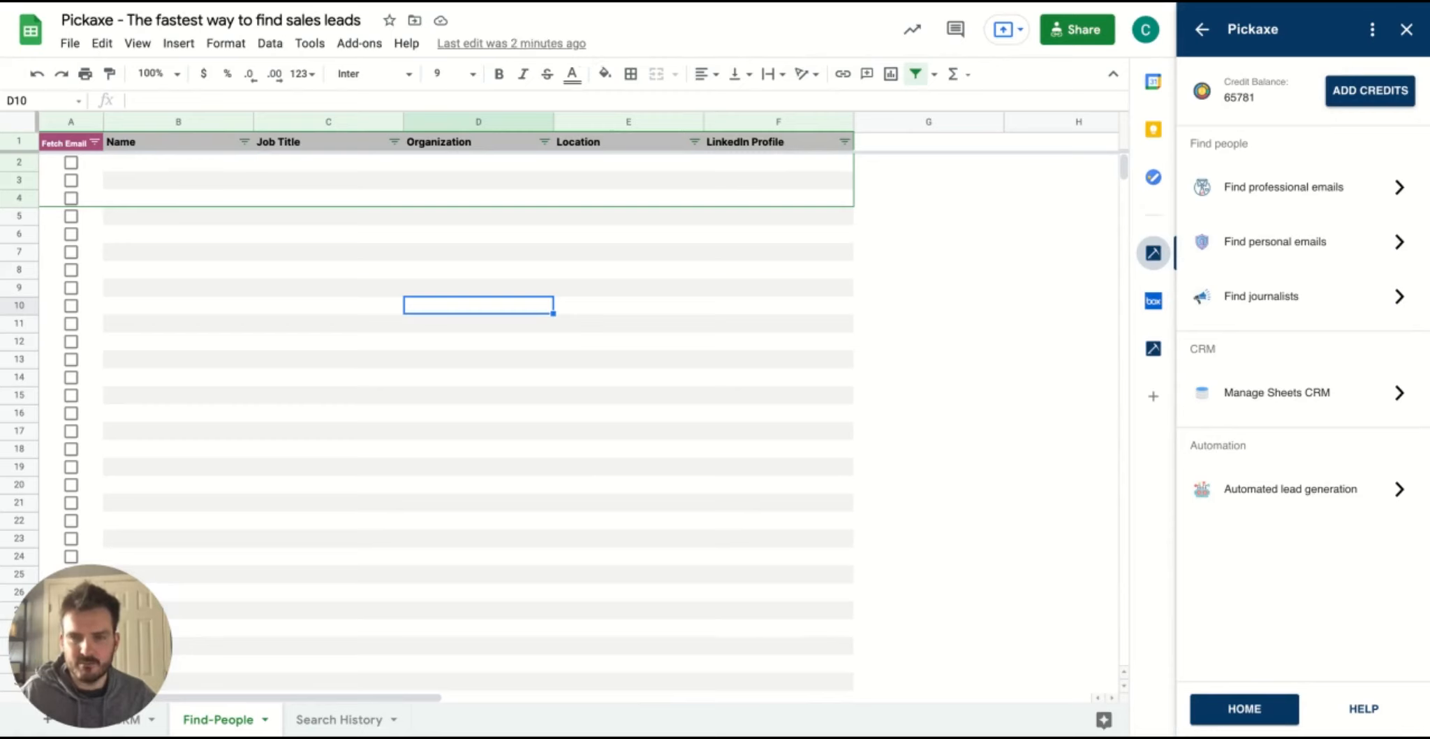
{"action": "mouse_move", "coordinate": [1384, 433]}
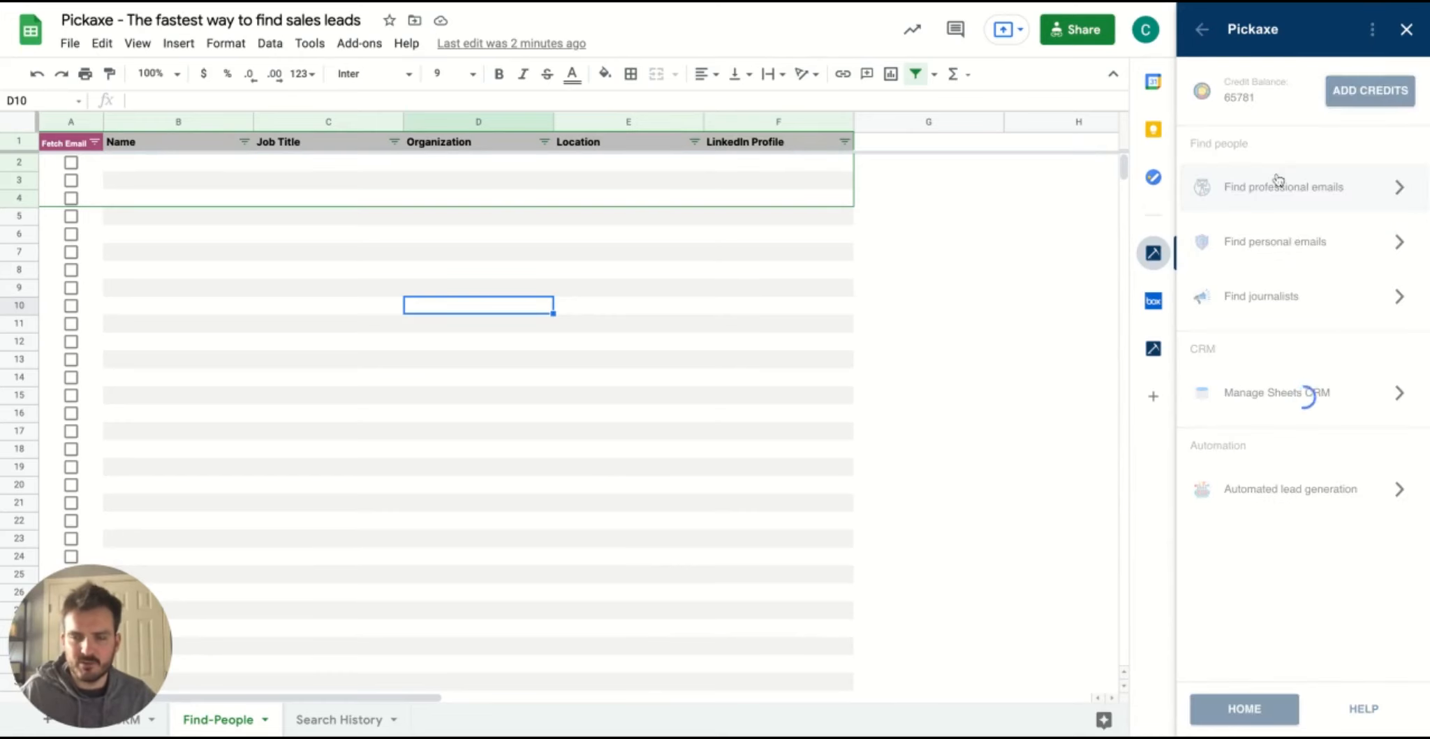
Fill the company search with Zapier and Webflow and job functions product and marketing.
{"action": "left_click", "coordinate": [1282, 186]}
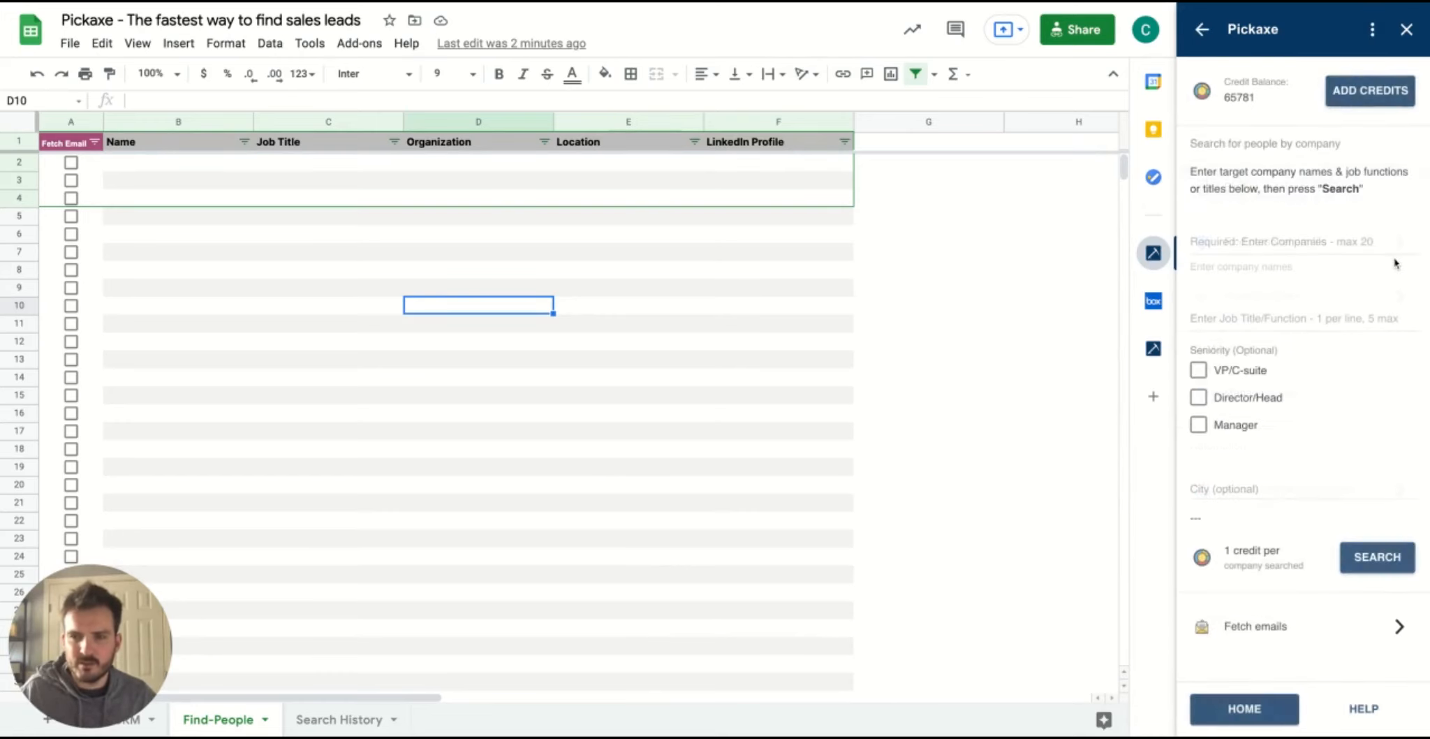
{"action": "left_click", "coordinate": [1295, 245]}
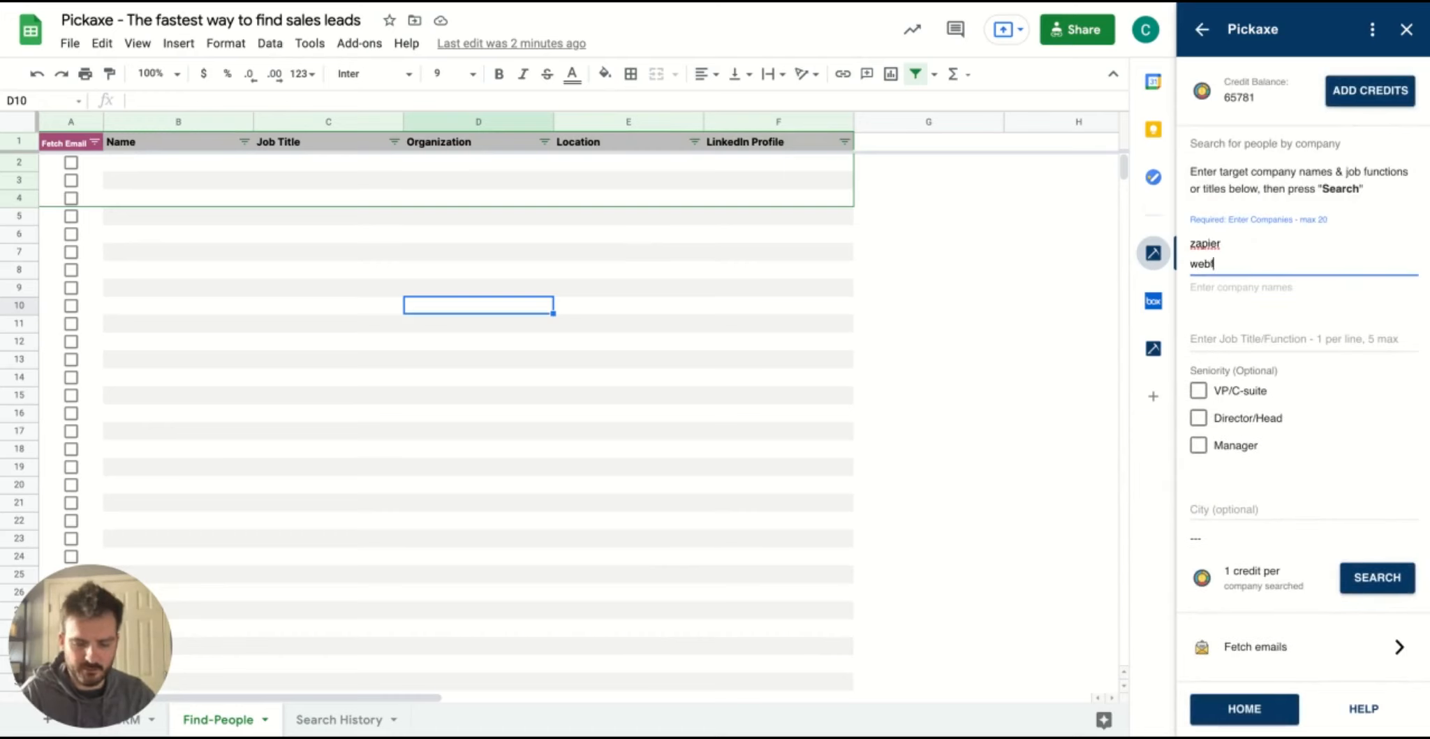
{"action": "type", "text": "low"}
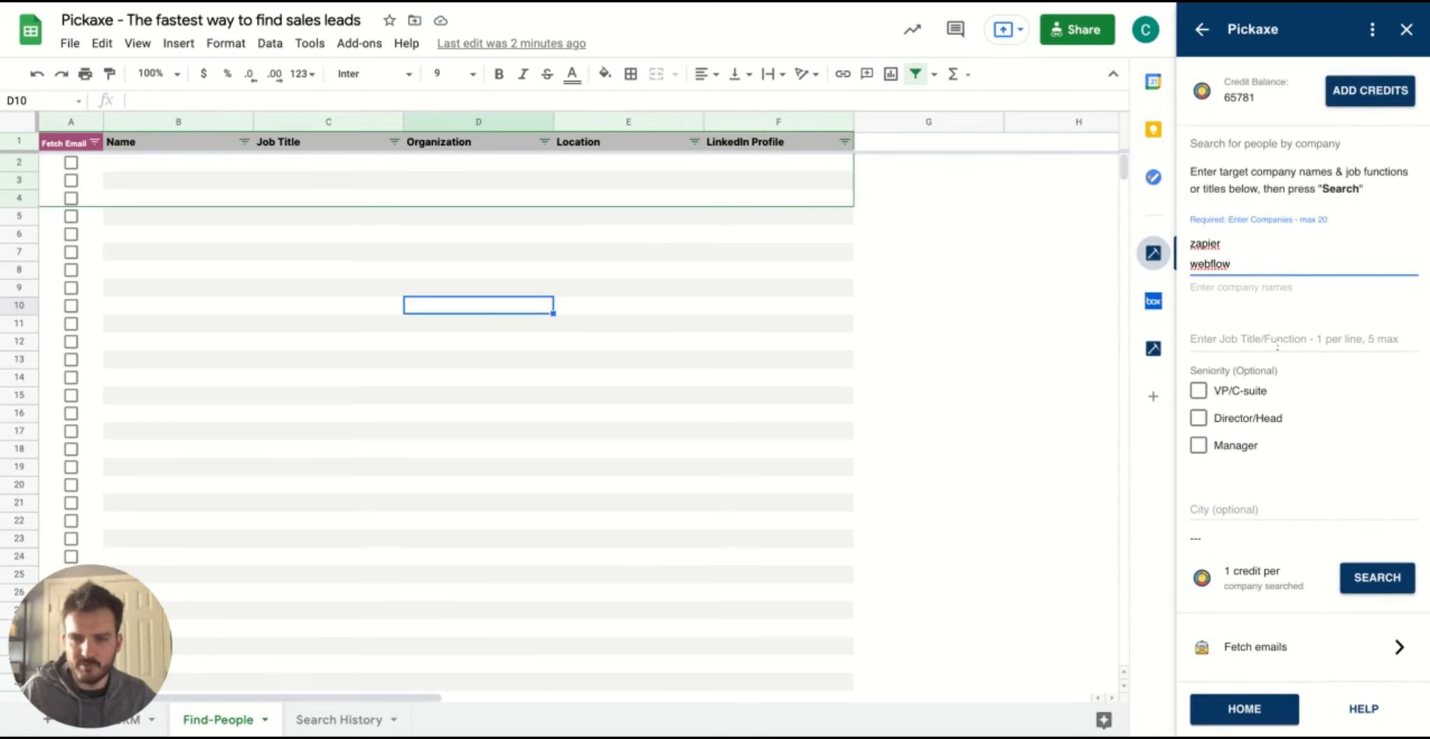
{"action": "left_click", "coordinate": [1302, 342]}
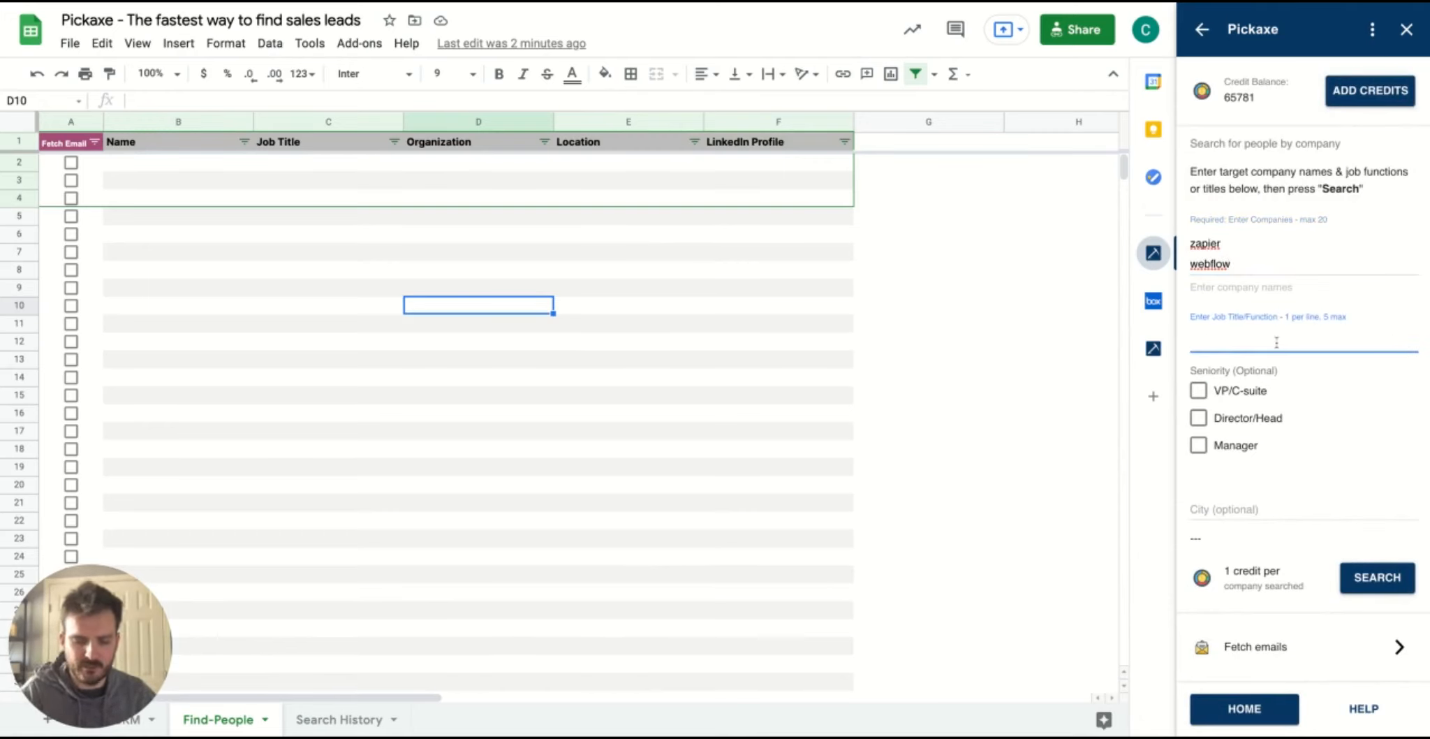
{"action": "type", "text": "product"}
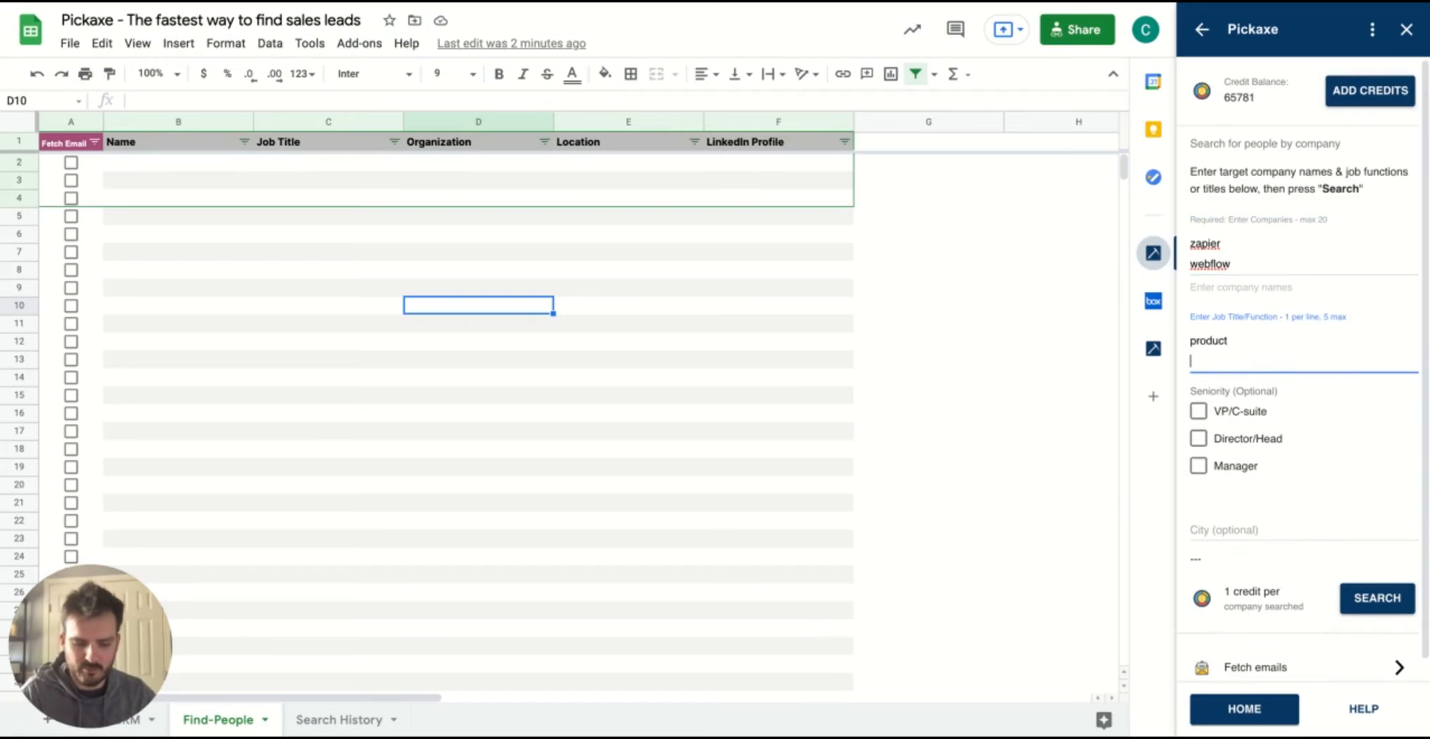
{"action": "type", "text": "marketing"}
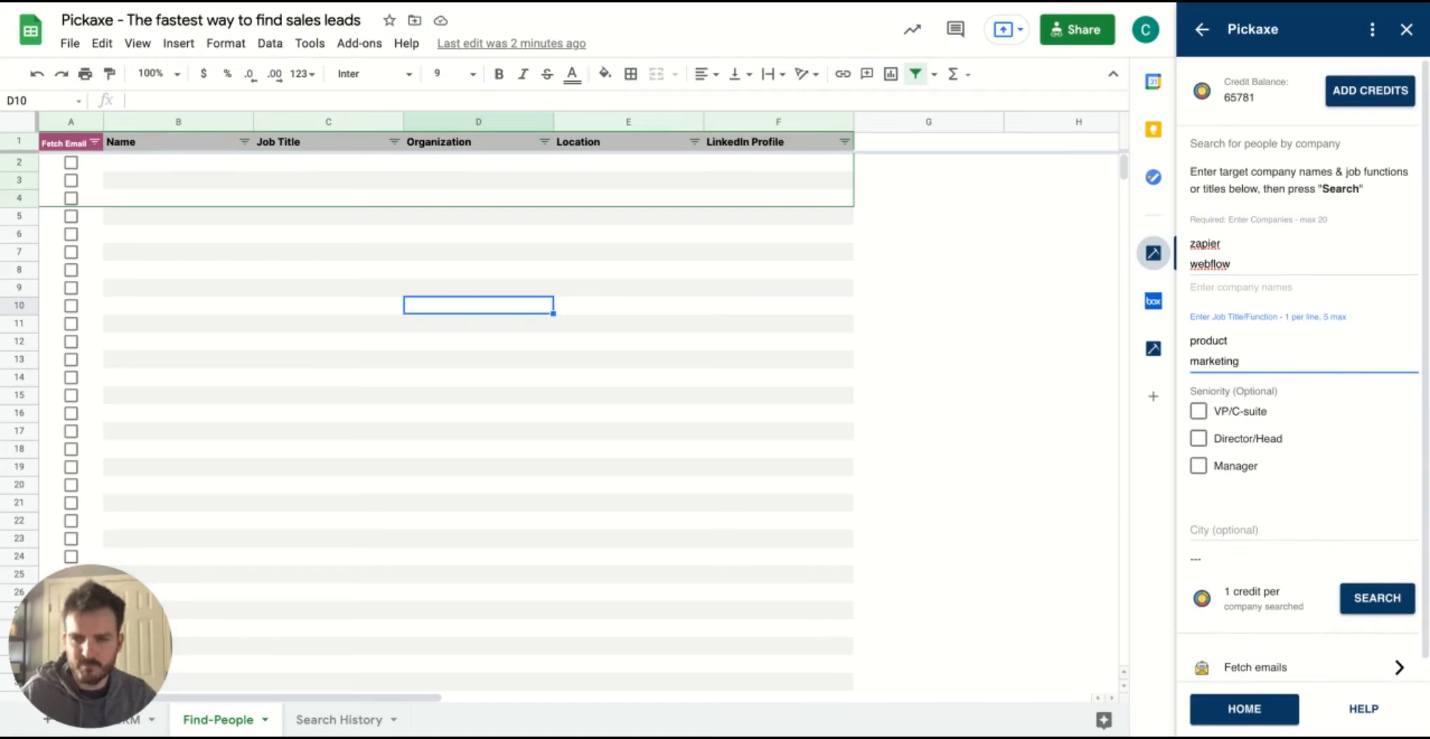
{"action": "mouse_move", "coordinate": [1264, 467]}
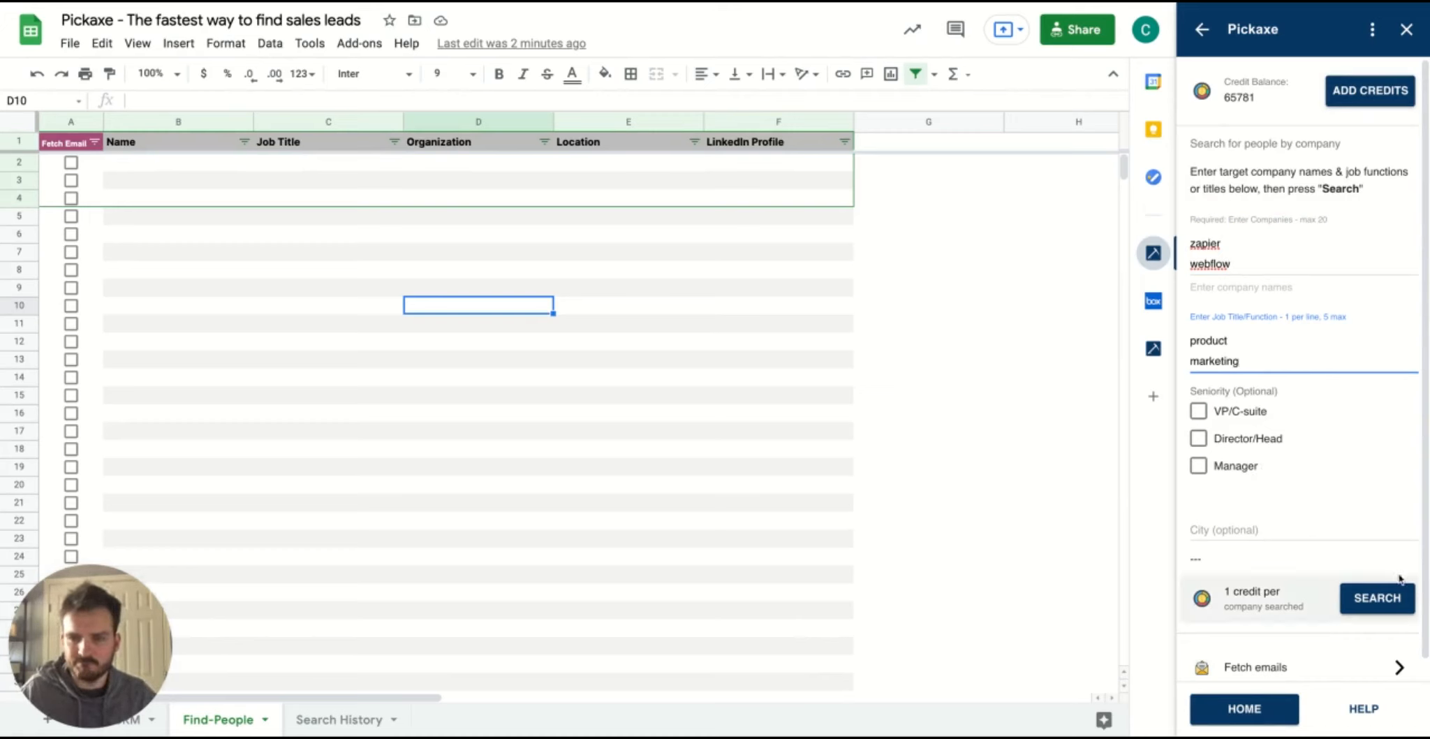
Run the search so Find-People lists Zapier and Webflow product and marketing profiles.
{"action": "left_click", "coordinate": [1377, 598]}
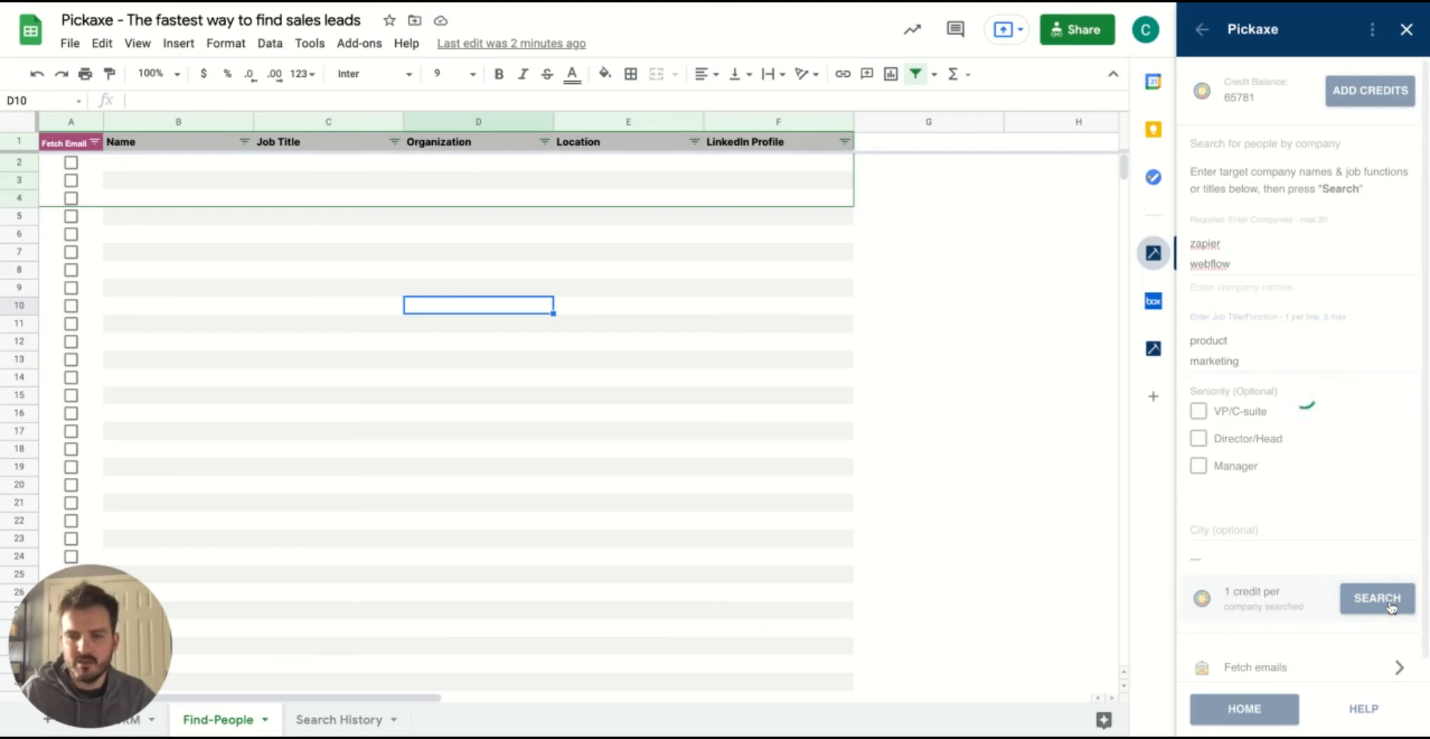
{"action": "left_click", "coordinate": [1375, 598]}
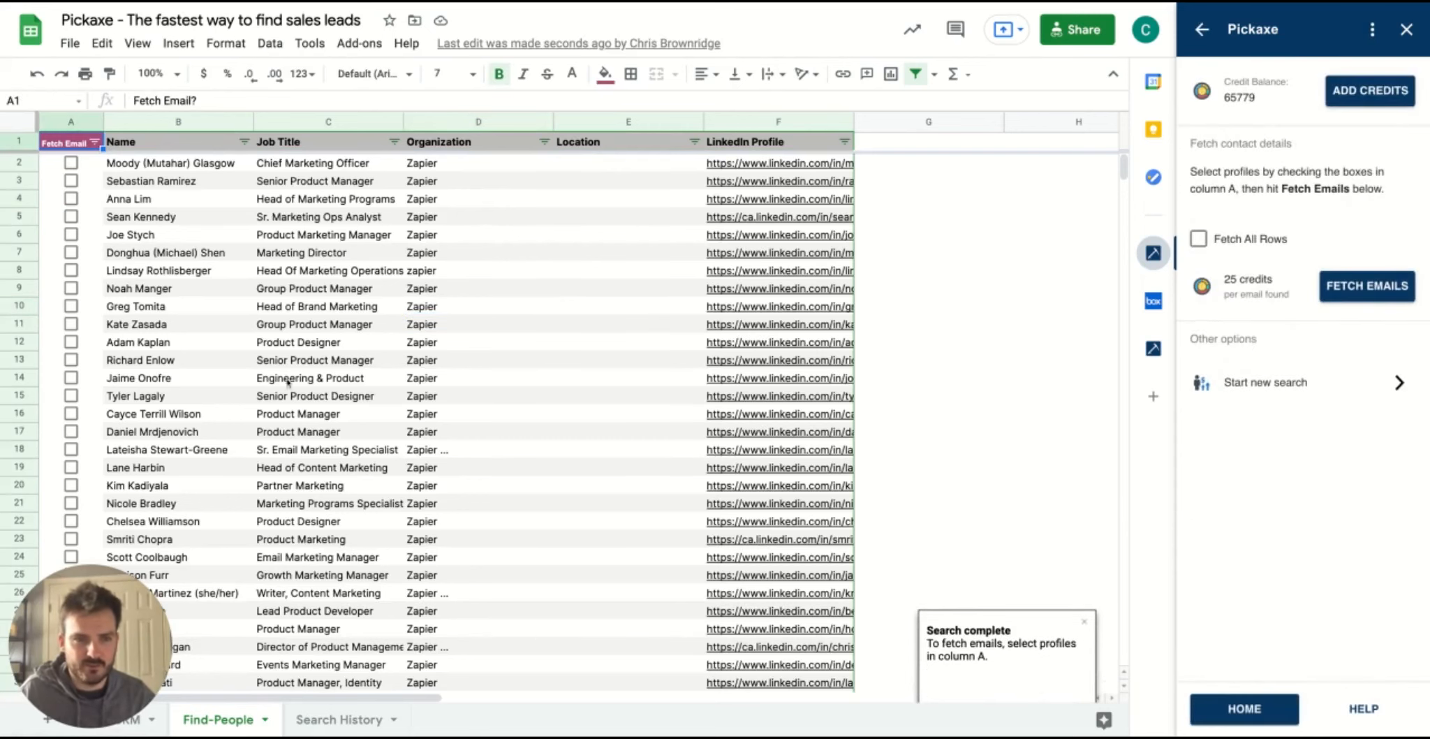
{"action": "scroll", "scroll_direction": "down", "scroll_amount": 3}
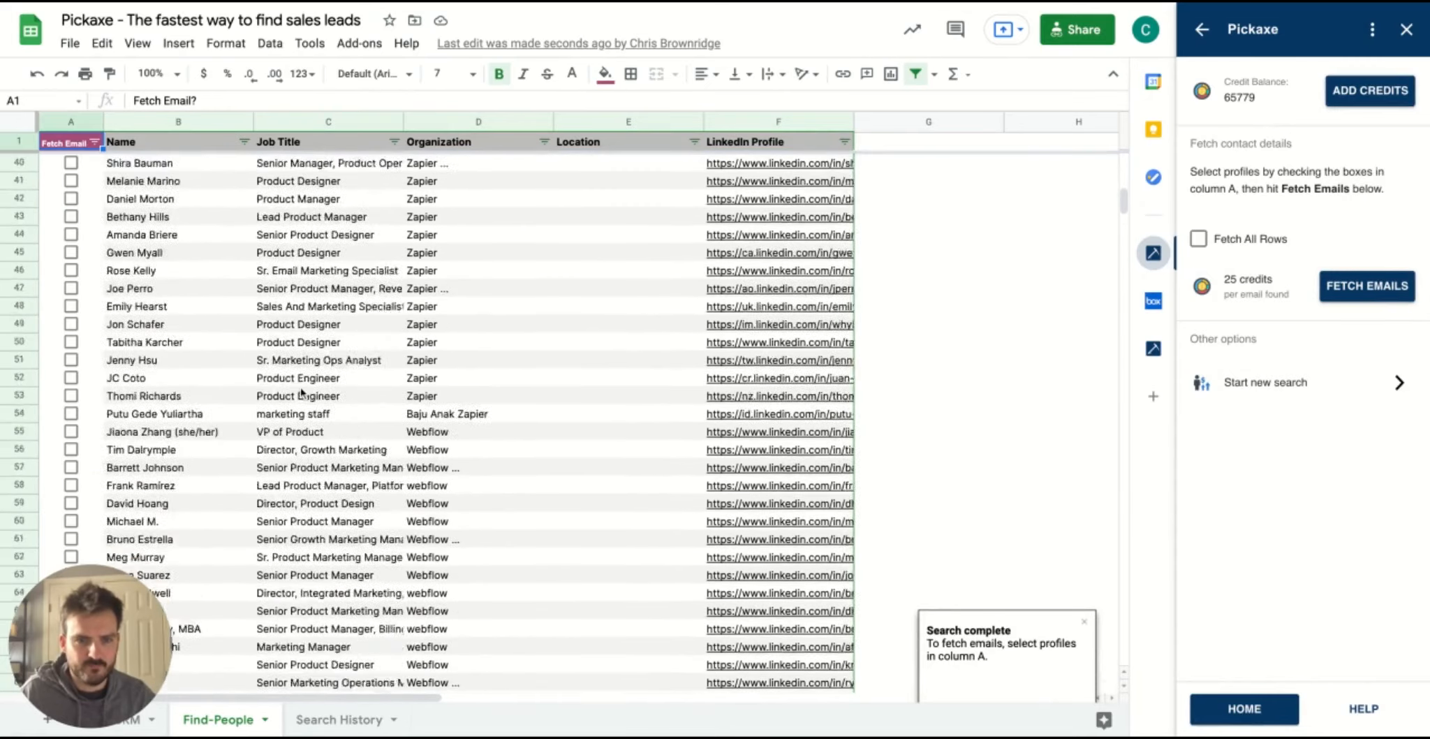
{"action": "scroll", "scroll_direction": "up", "scroll_amount": 3}
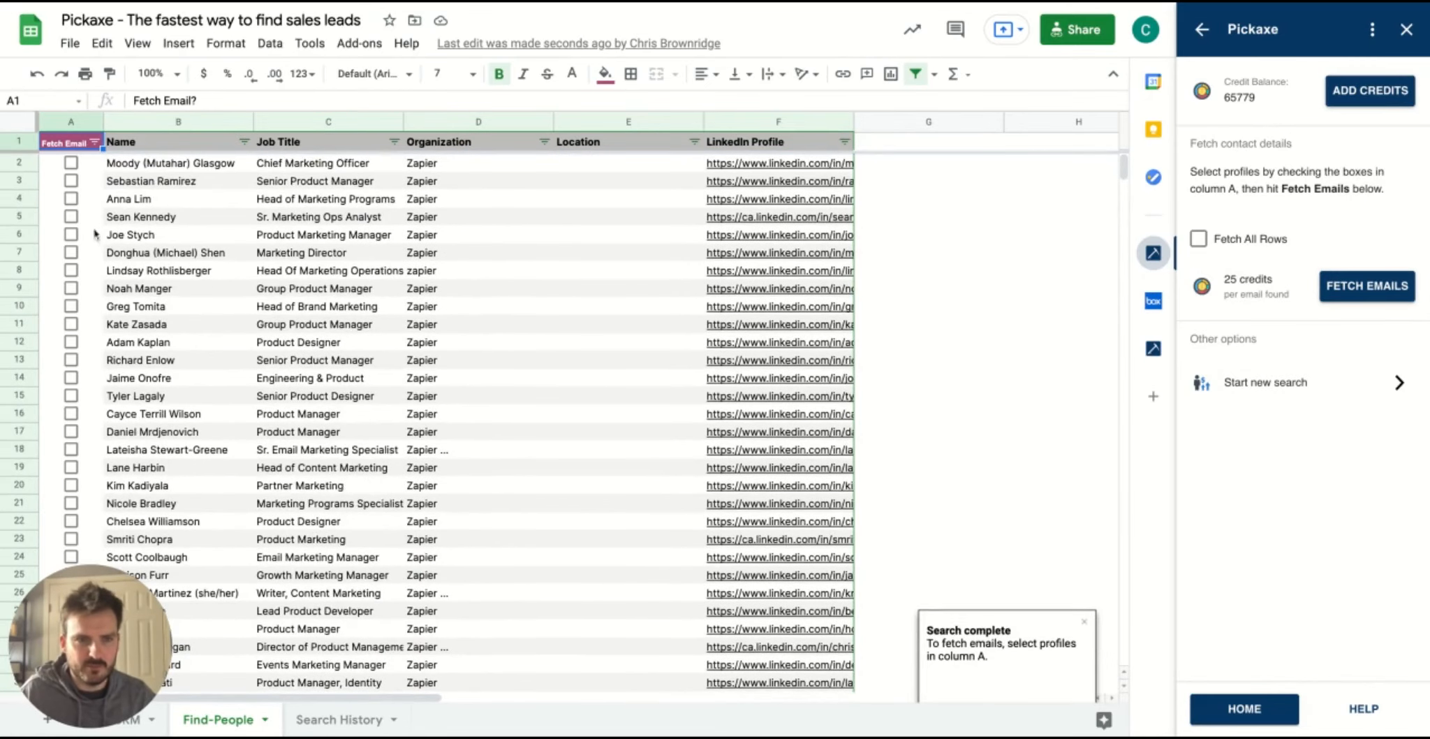
{"action": "left_click", "coordinate": [72, 199]}
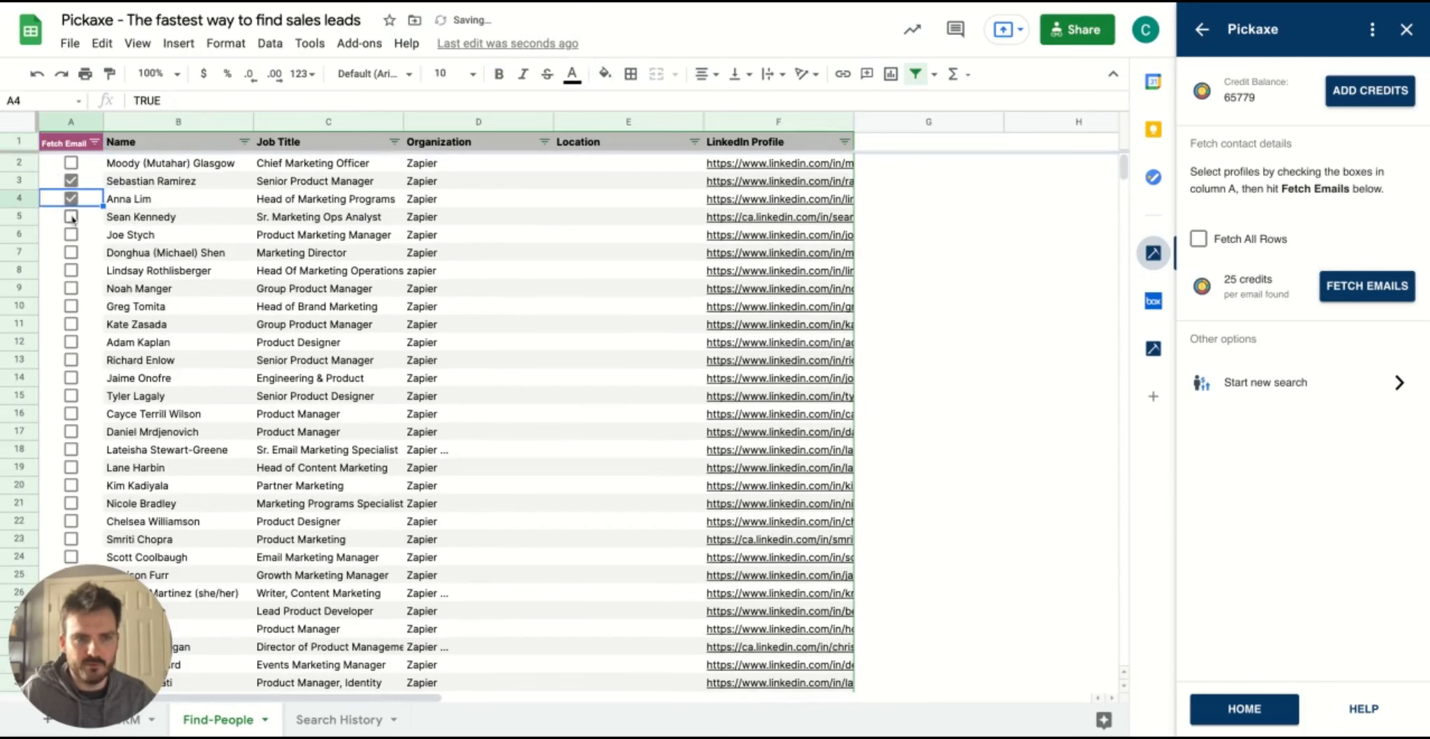
{"action": "left_click", "coordinate": [71, 217]}
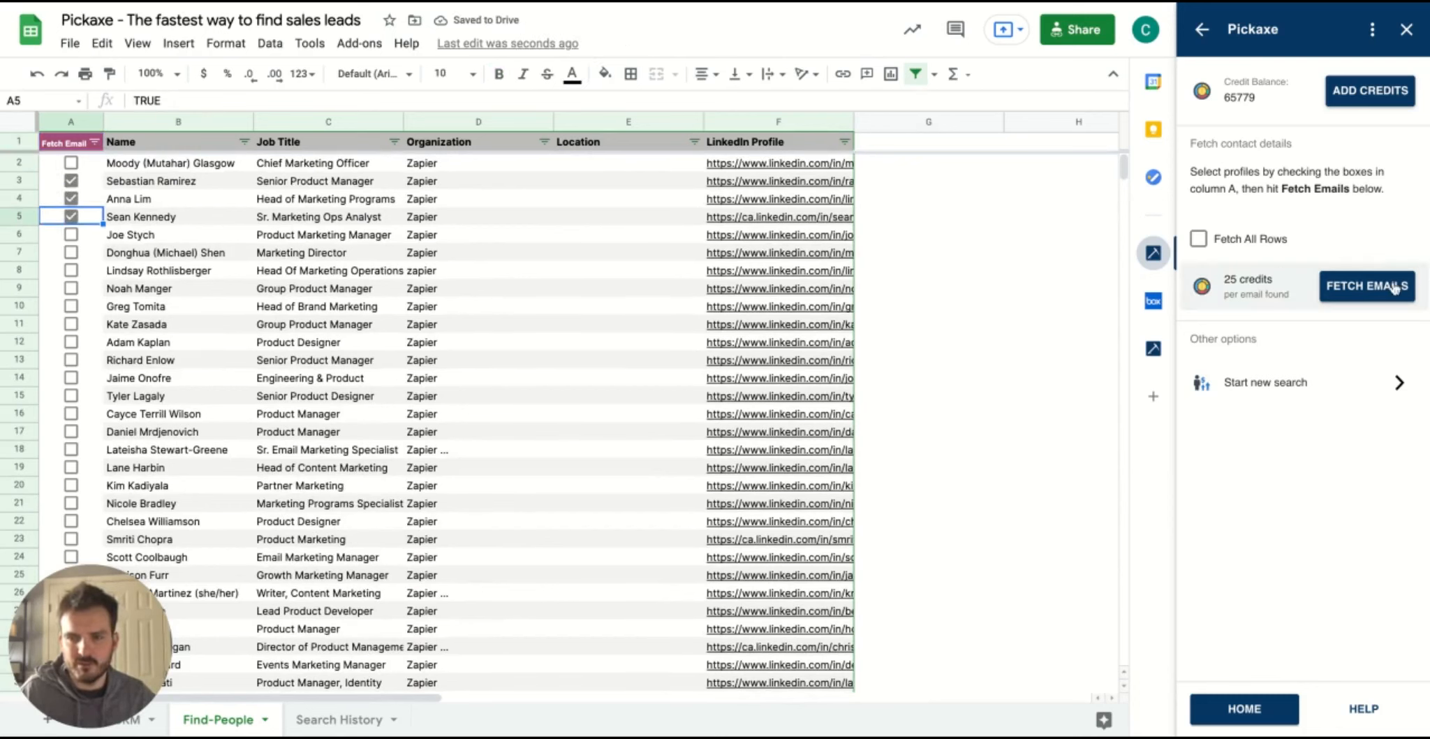
{"action": "left_click", "coordinate": [1366, 285]}
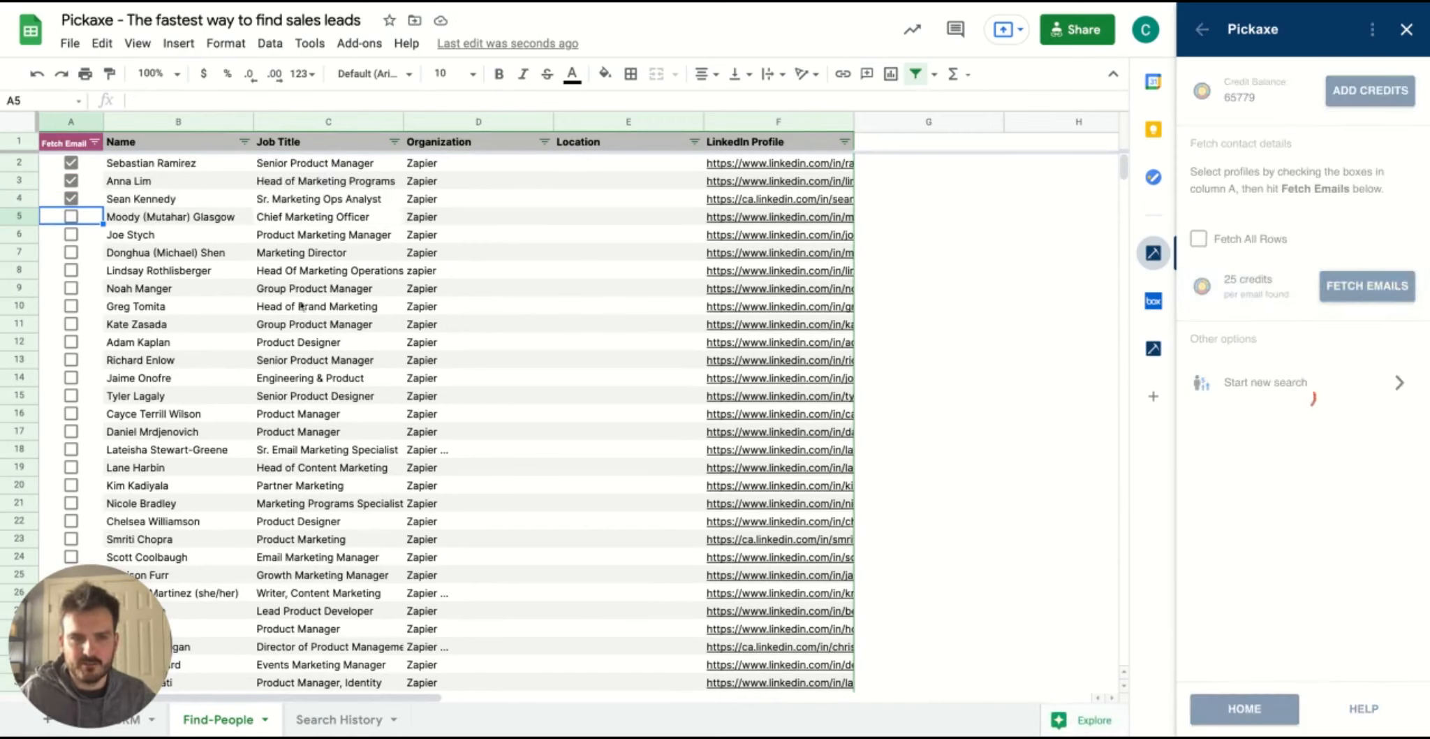
Review the three Zapier leads' emails, LinkedIn, location and Twitter columns in the CRM tab.
{"action": "left_click", "coordinate": [1366, 285]}
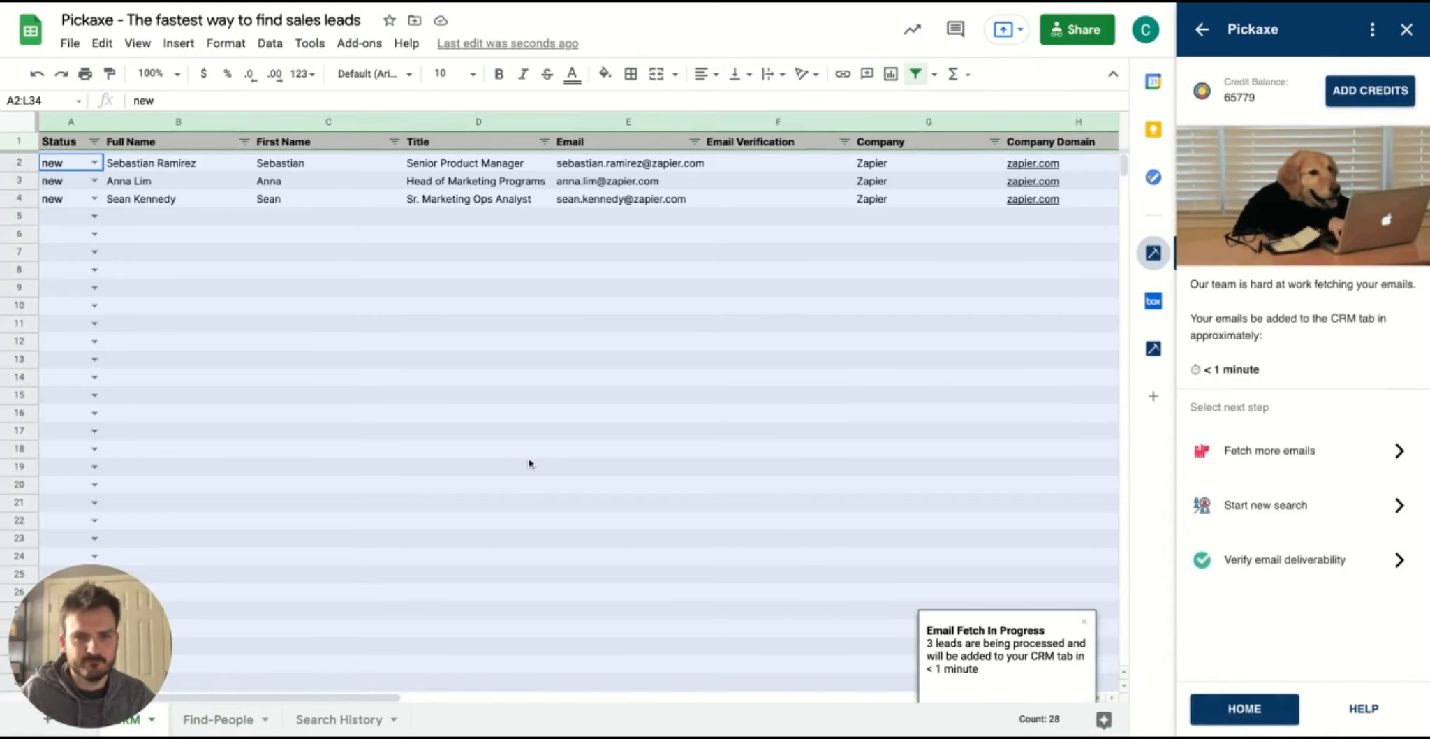
{"action": "scroll", "scroll_direction": "right", "scroll_amount": 3}
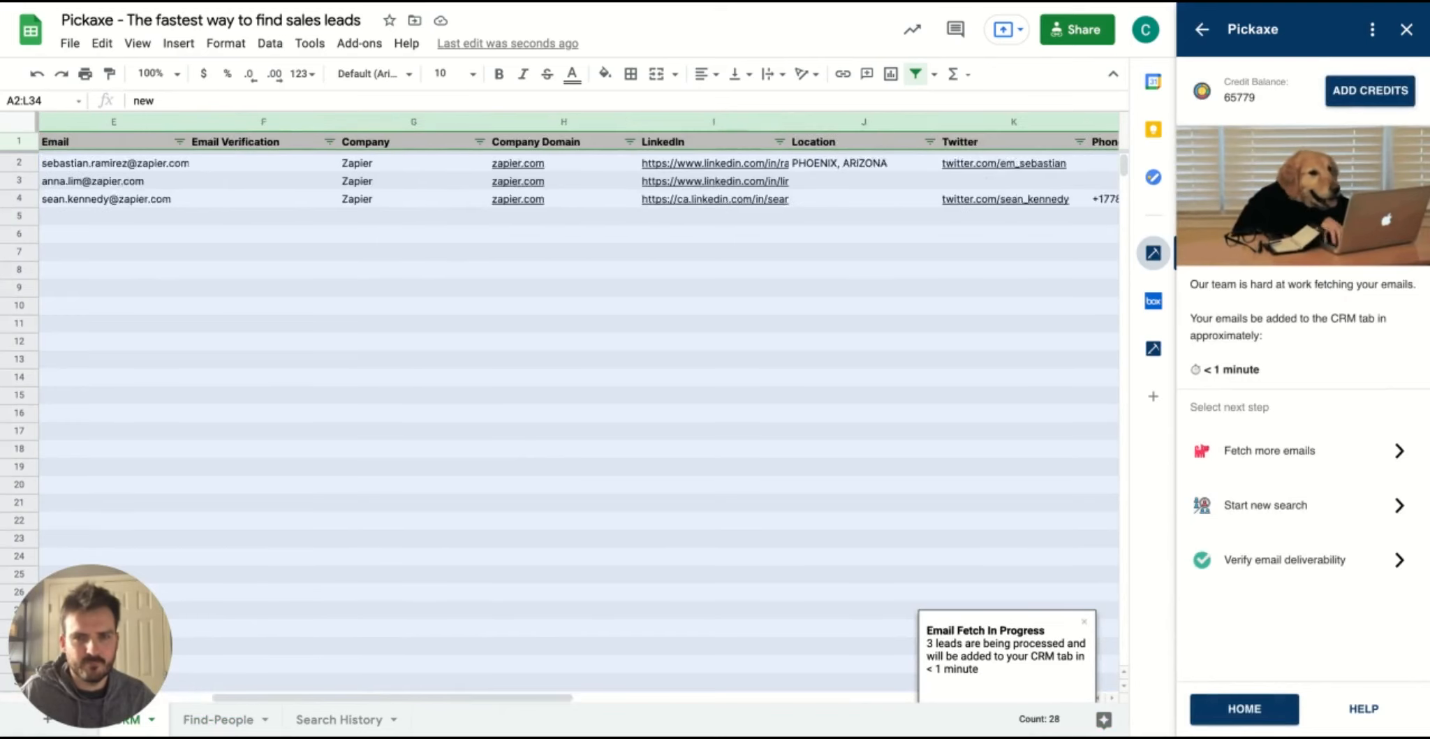
{"action": "scroll", "scroll_direction": "right", "scroll_amount": 3}
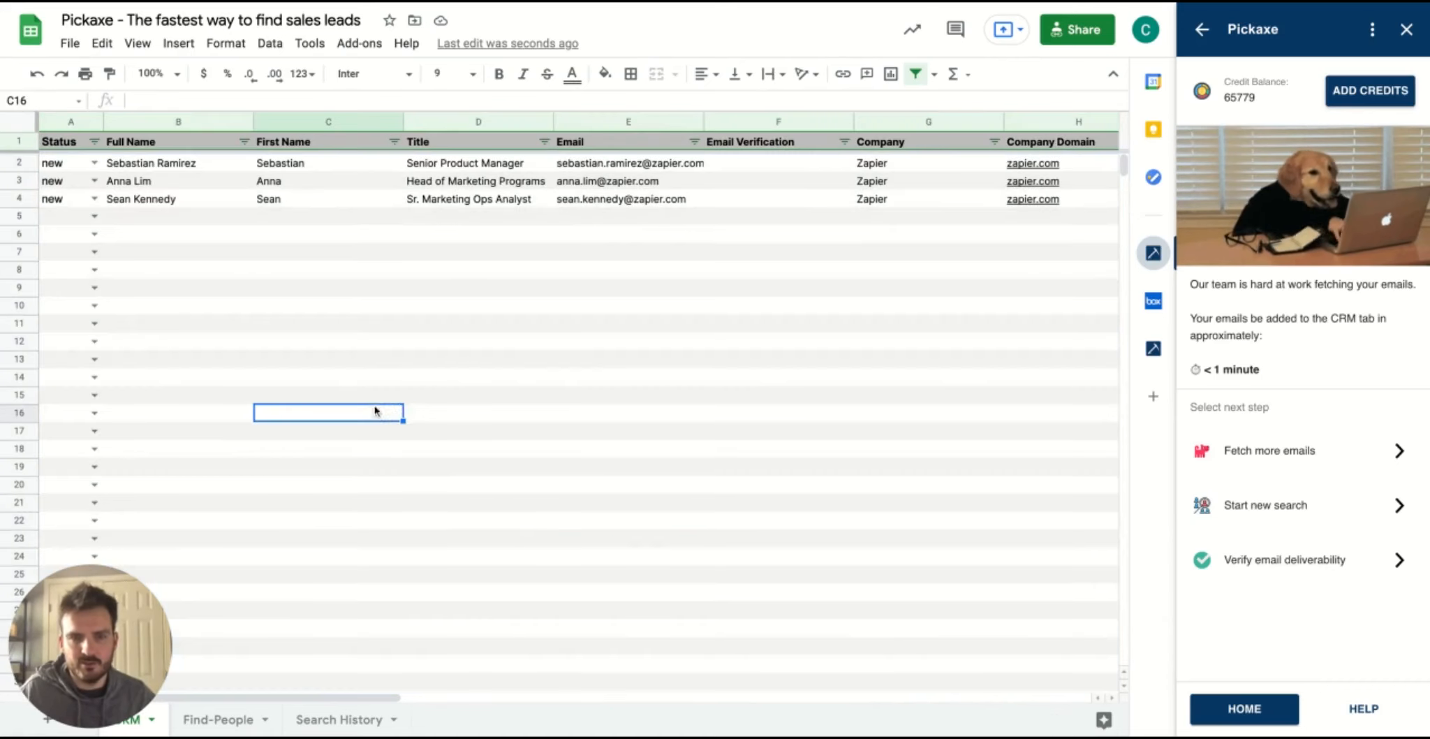
{"action": "mouse_move", "coordinate": [447, 335]}
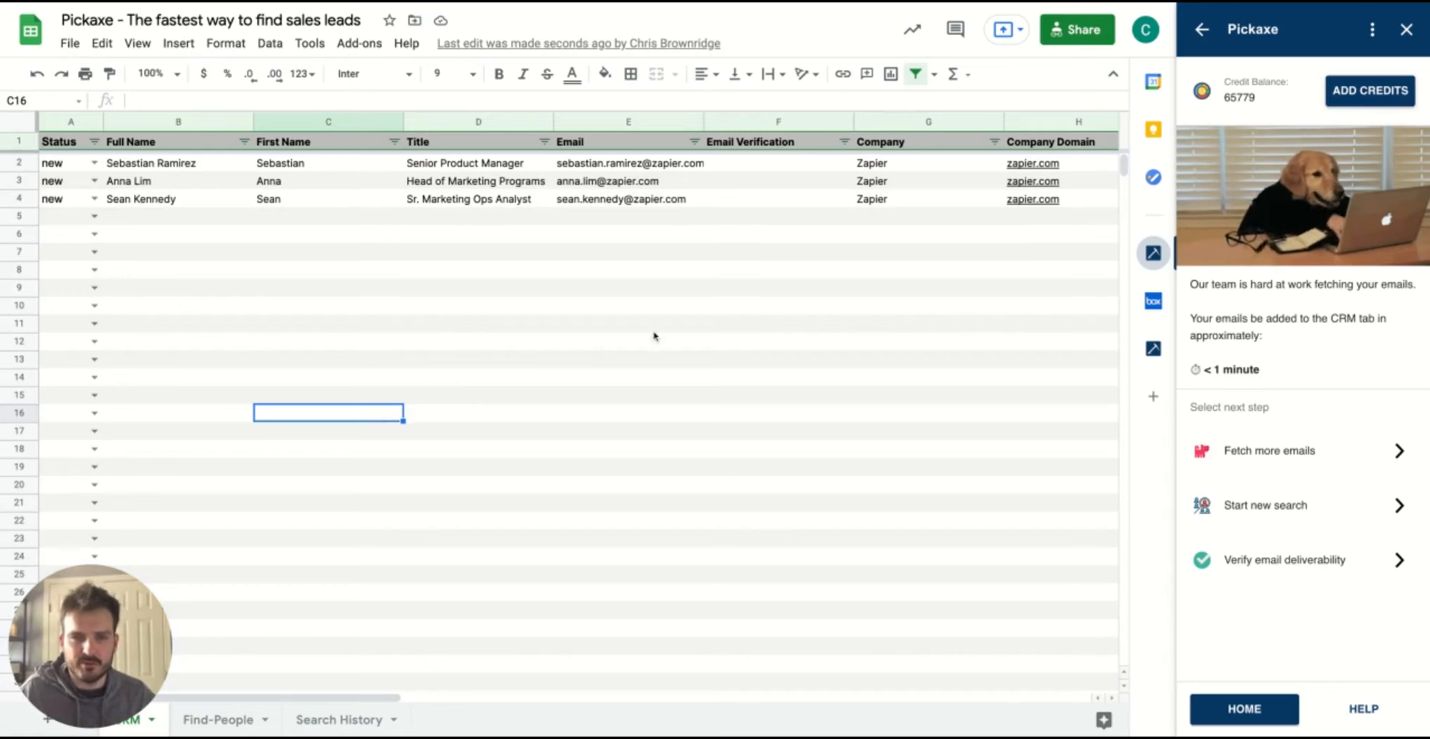
{"action": "mouse_move", "coordinate": [686, 342]}
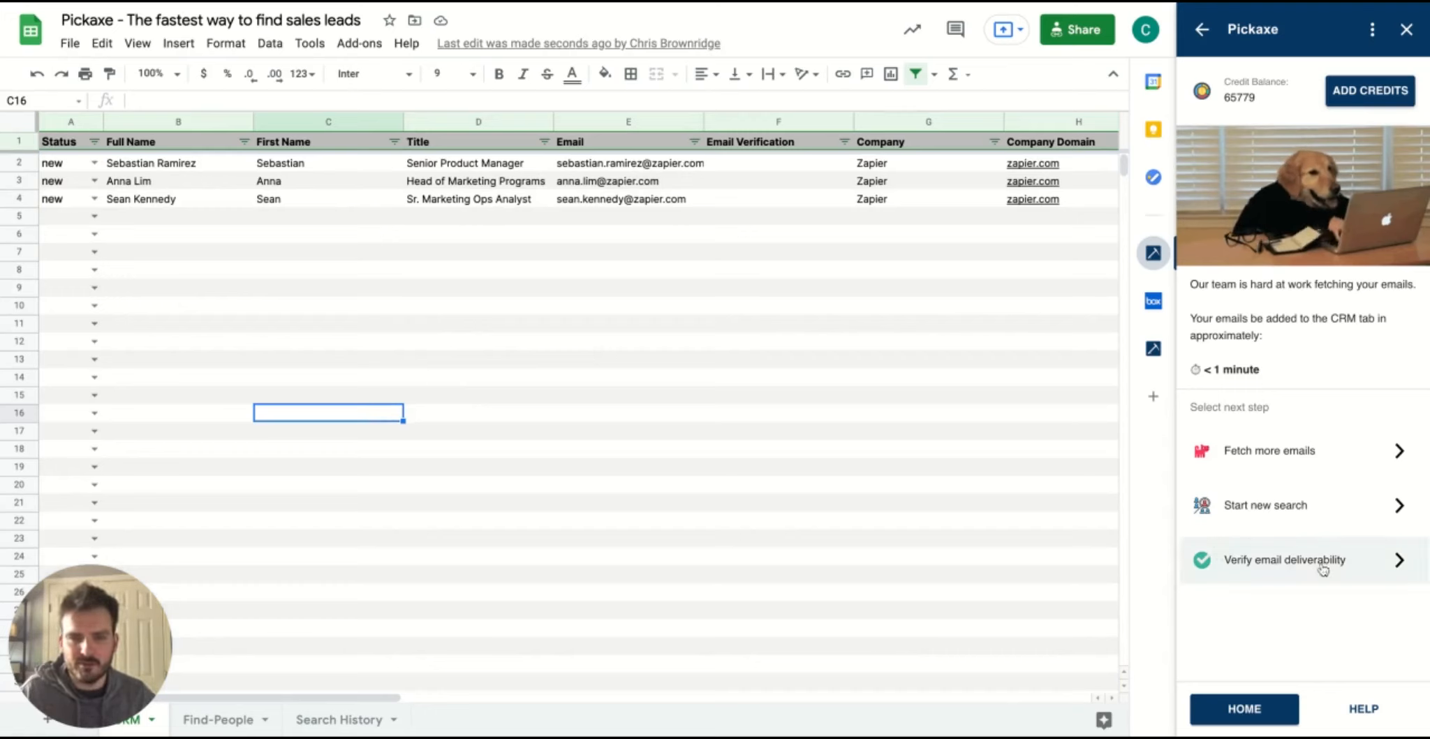
Verify deliverability so all three Zapier leads' emails show as deliverable.
{"action": "left_click", "coordinate": [1287, 559]}
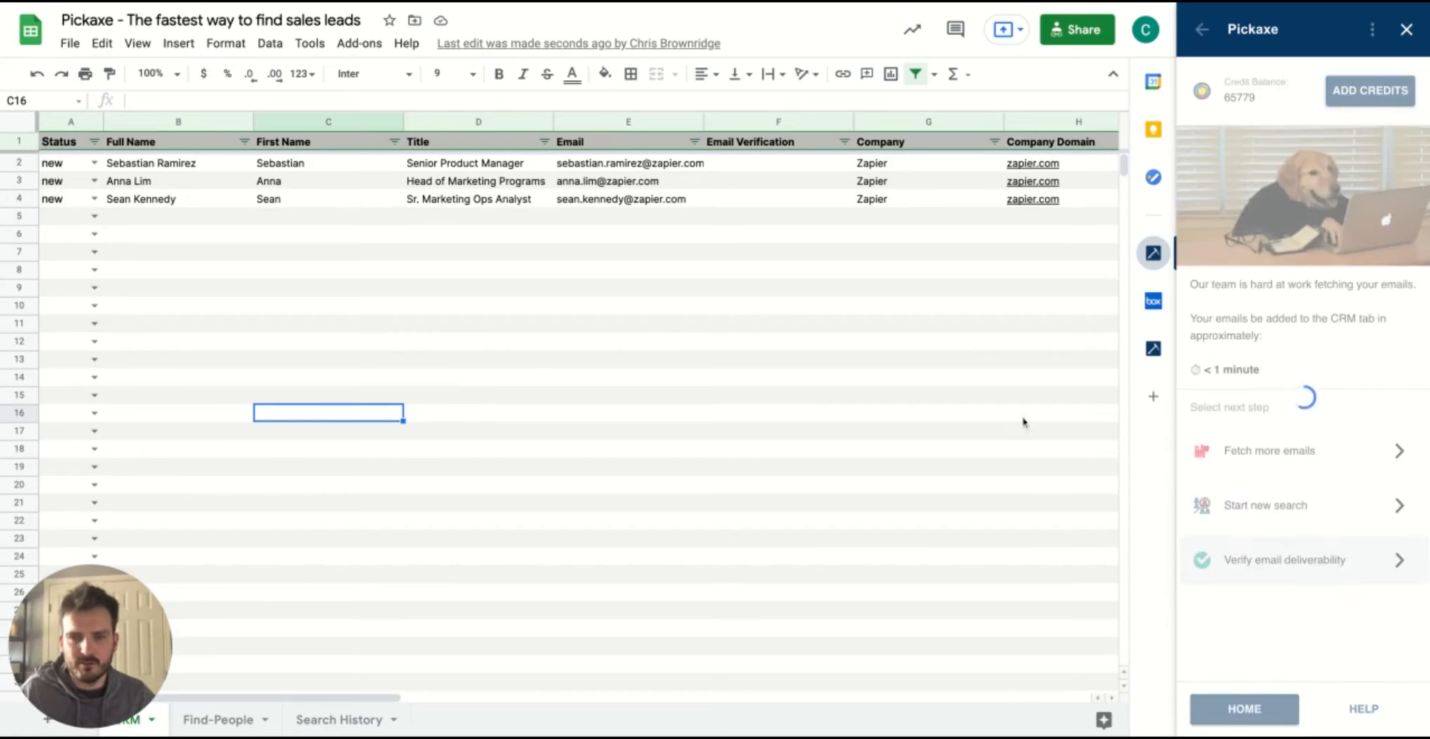
{"action": "left_click", "coordinate": [1285, 559]}
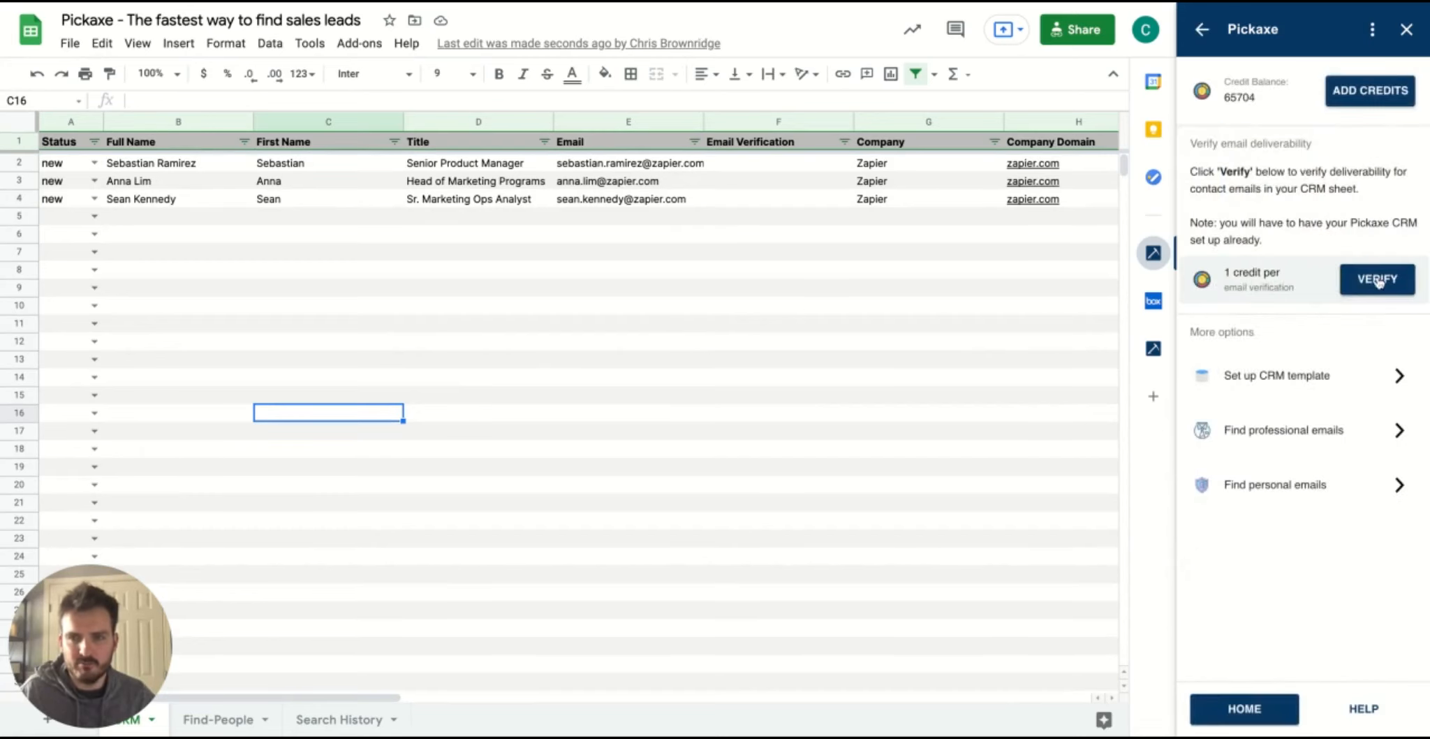
{"action": "left_click", "coordinate": [1376, 280]}
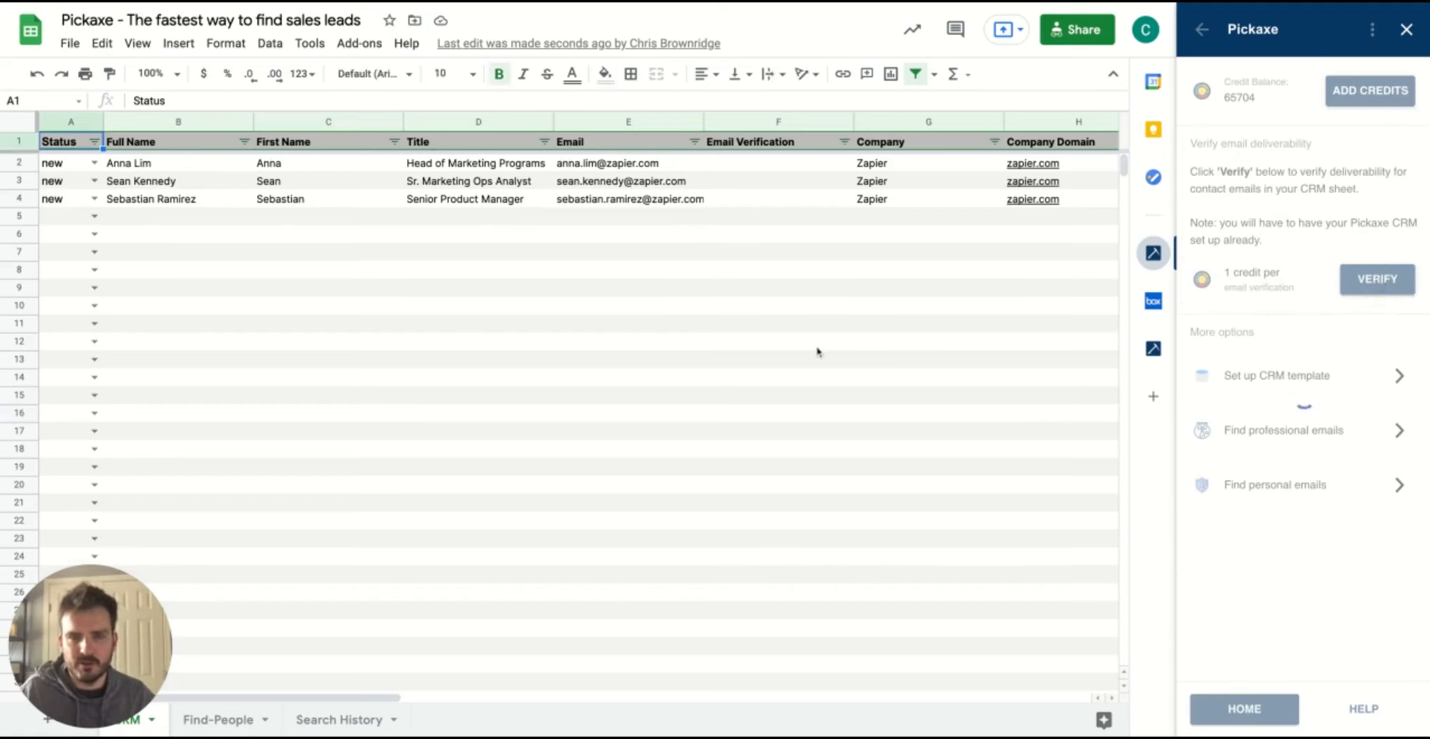
{"action": "left_click", "coordinate": [1377, 280]}
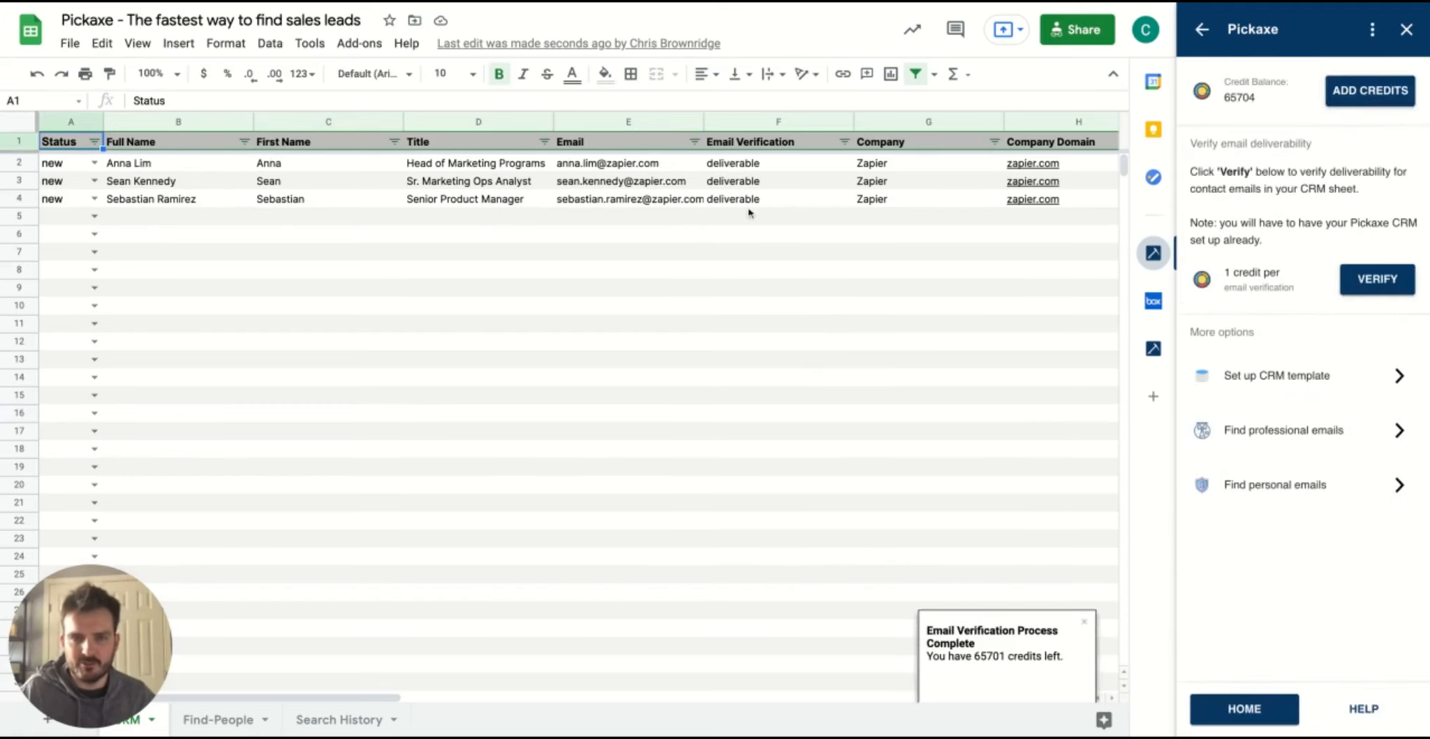
{"action": "mouse_move", "coordinate": [785, 319]}
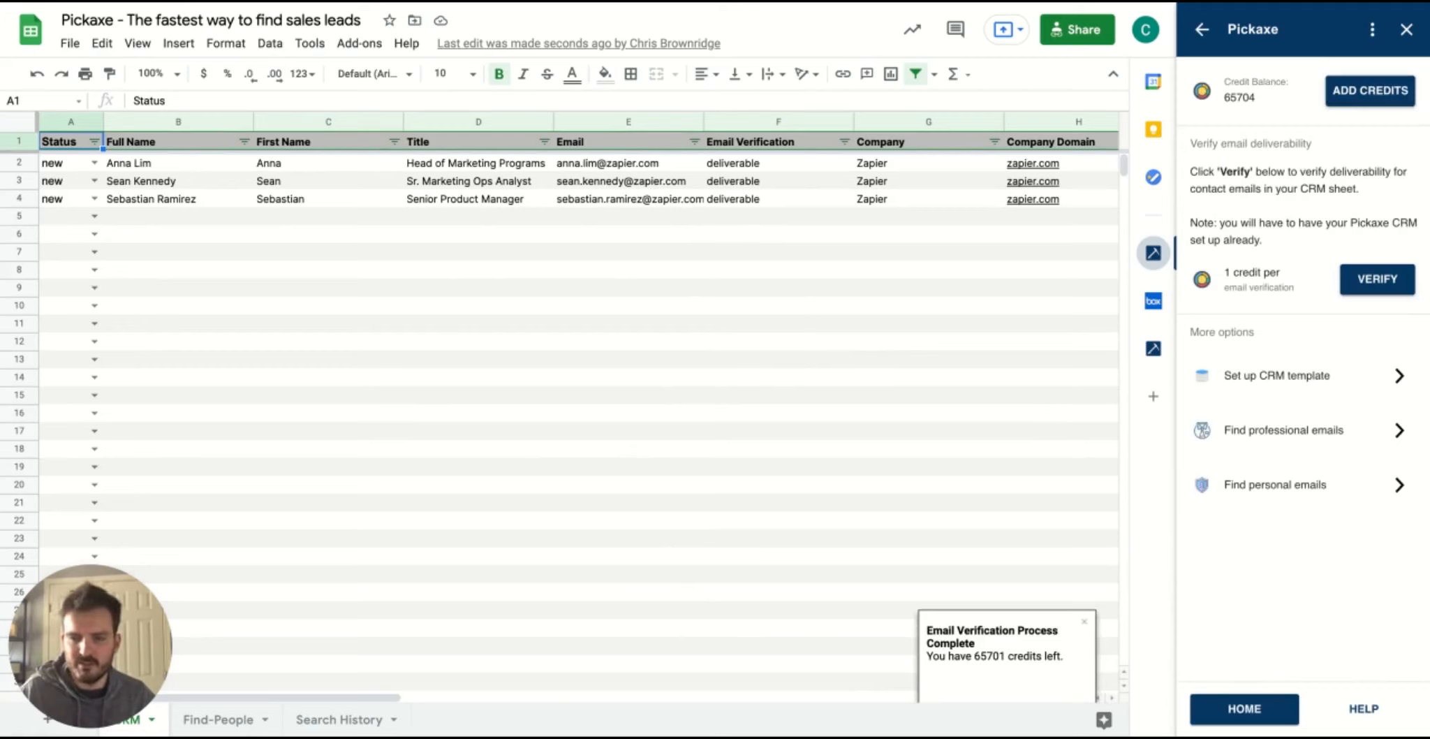
{"action": "mouse_move", "coordinate": [847, 437]}
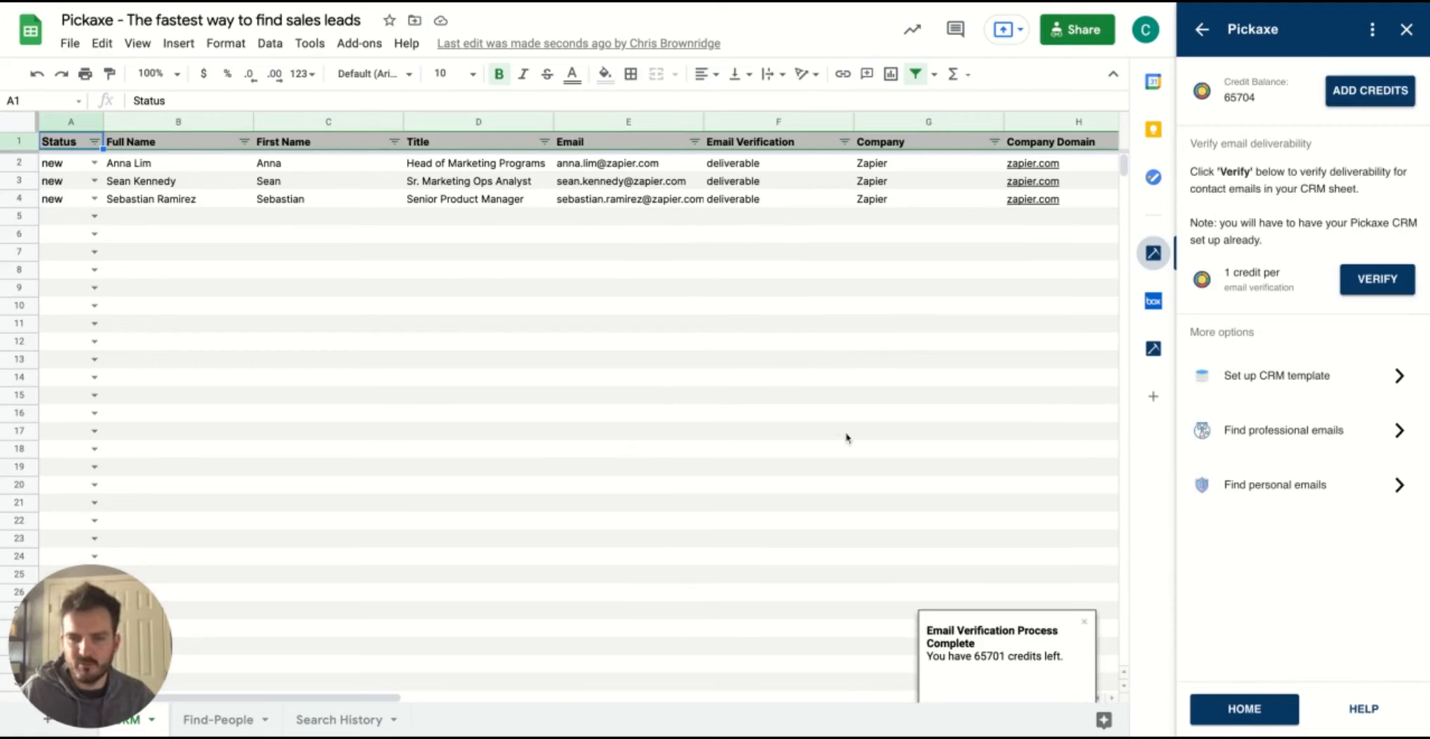
{"action": "mouse_move", "coordinate": [1321, 529]}
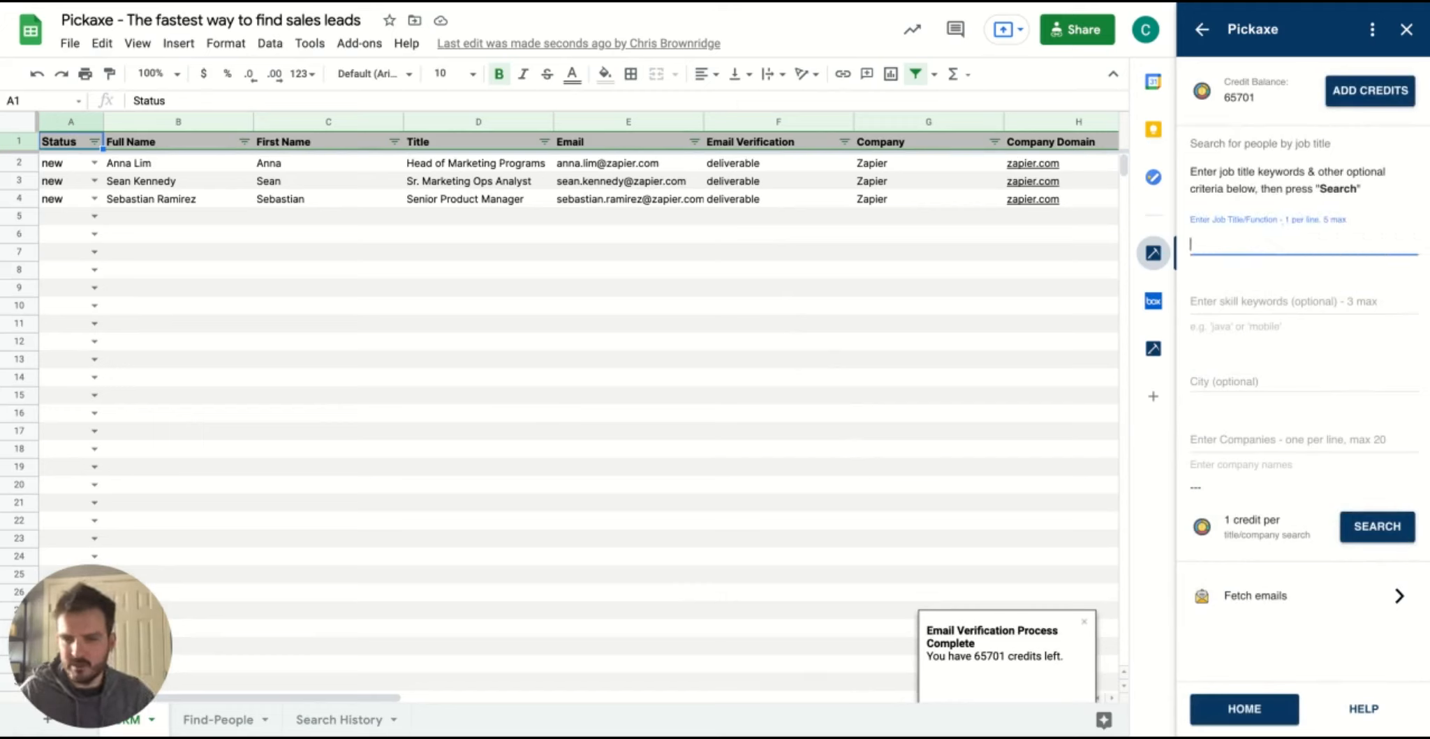
Search for 'software engineer' with skill 'java' in 'seattle' to fill Find-People with profiles.
{"action": "type", "text": "software"}
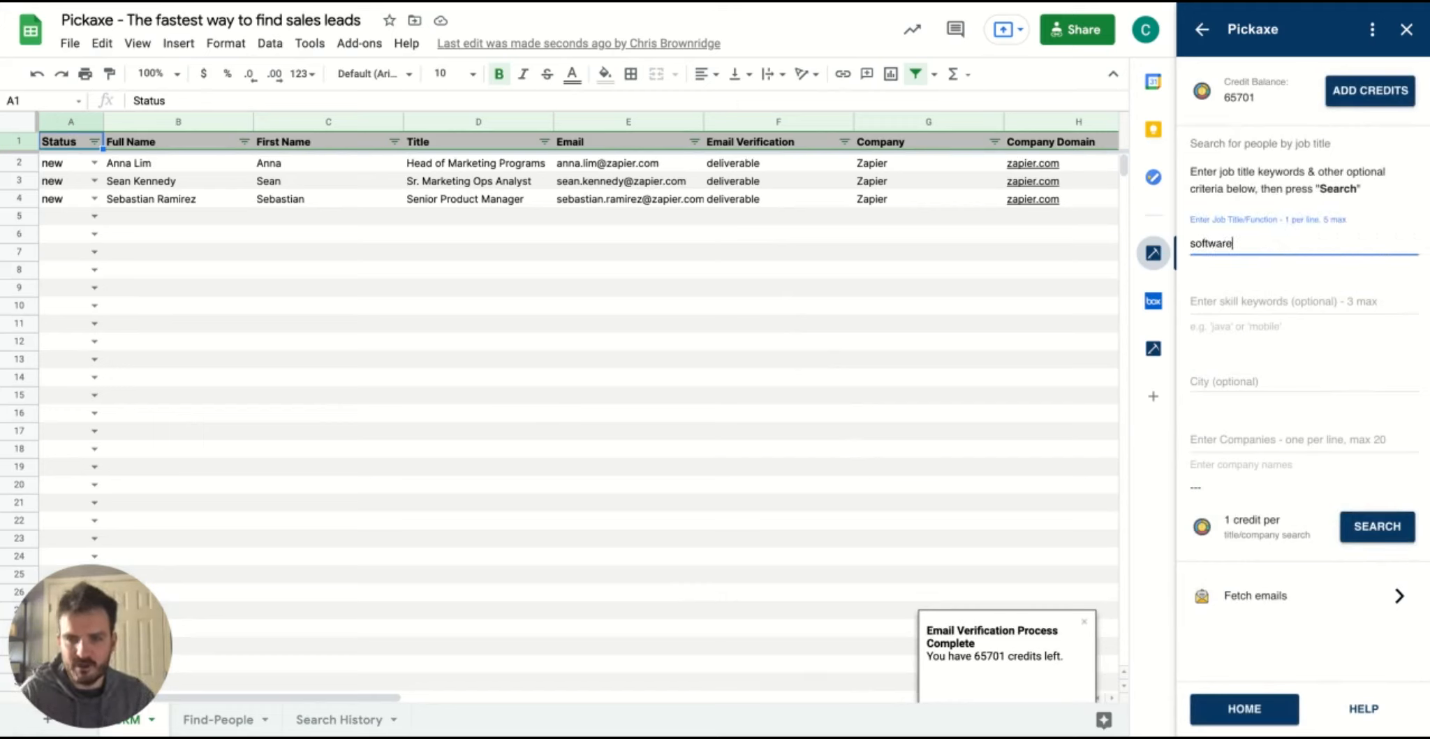
{"action": "type", "text": "engineer"}
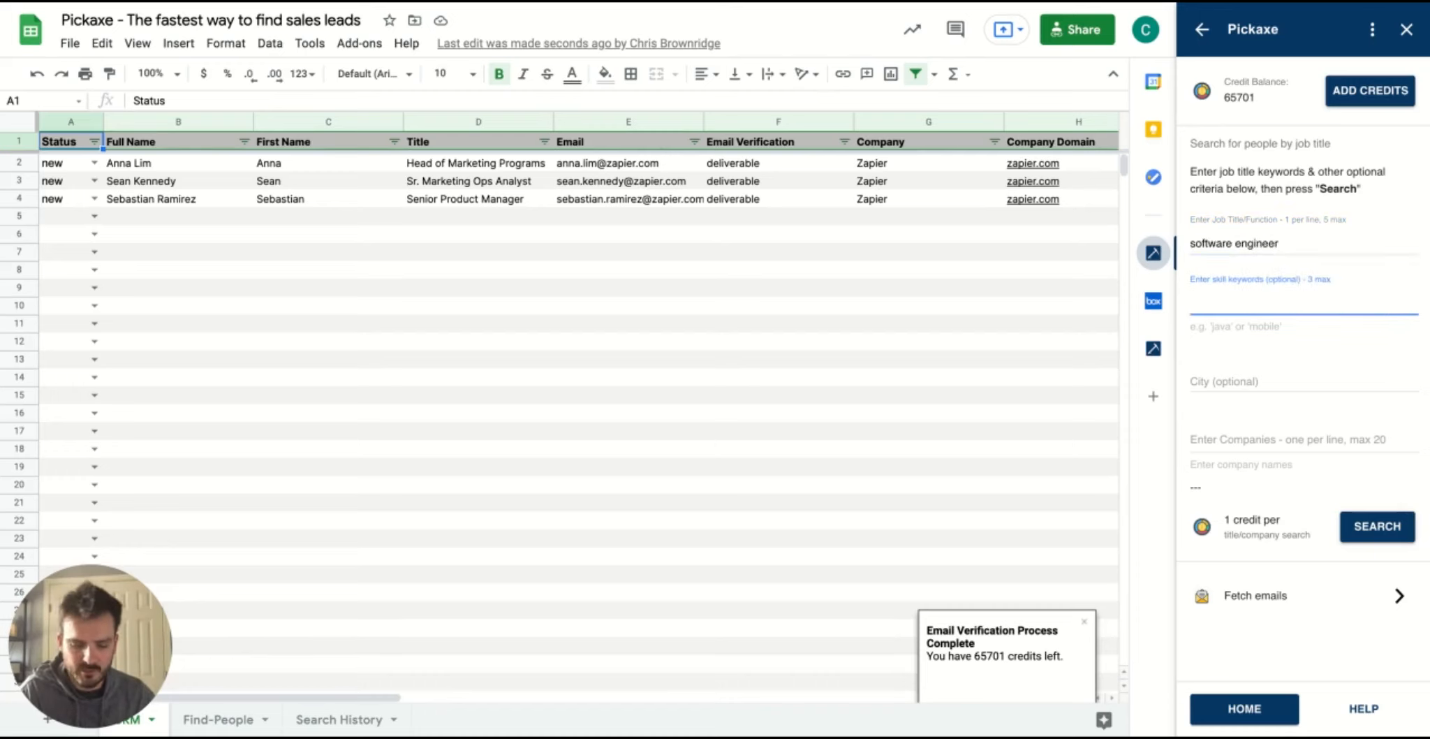
{"action": "type", "text": "java"}
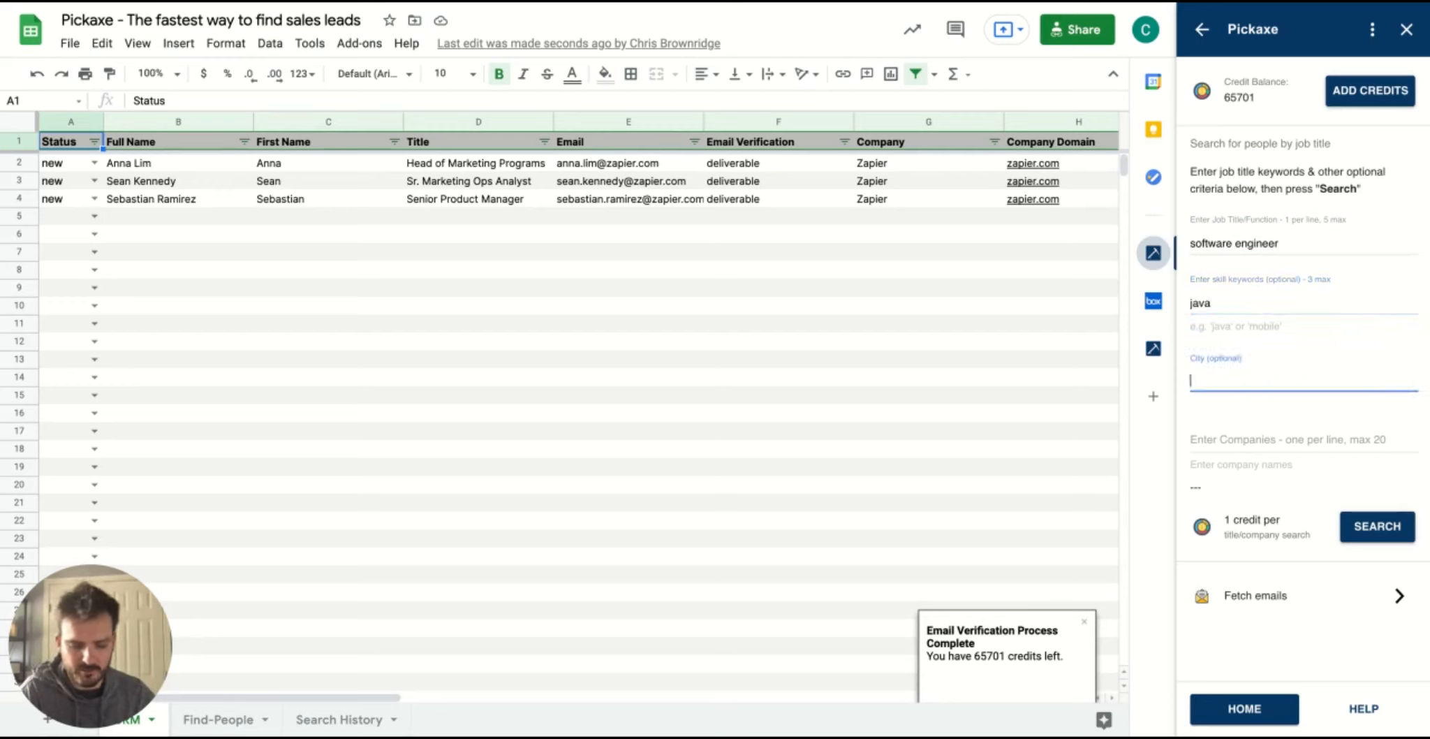
{"action": "type", "text": "seattle"}
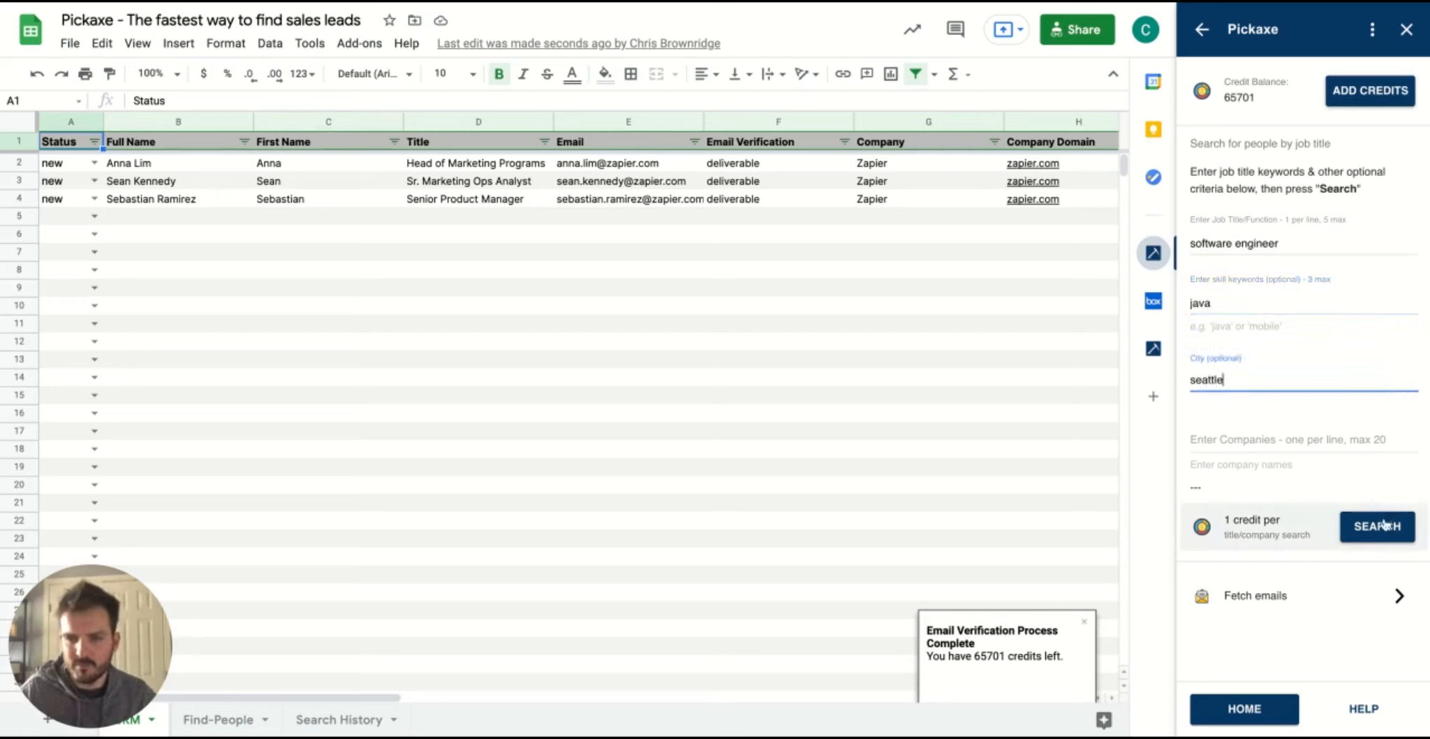
{"action": "left_click", "coordinate": [1375, 526]}
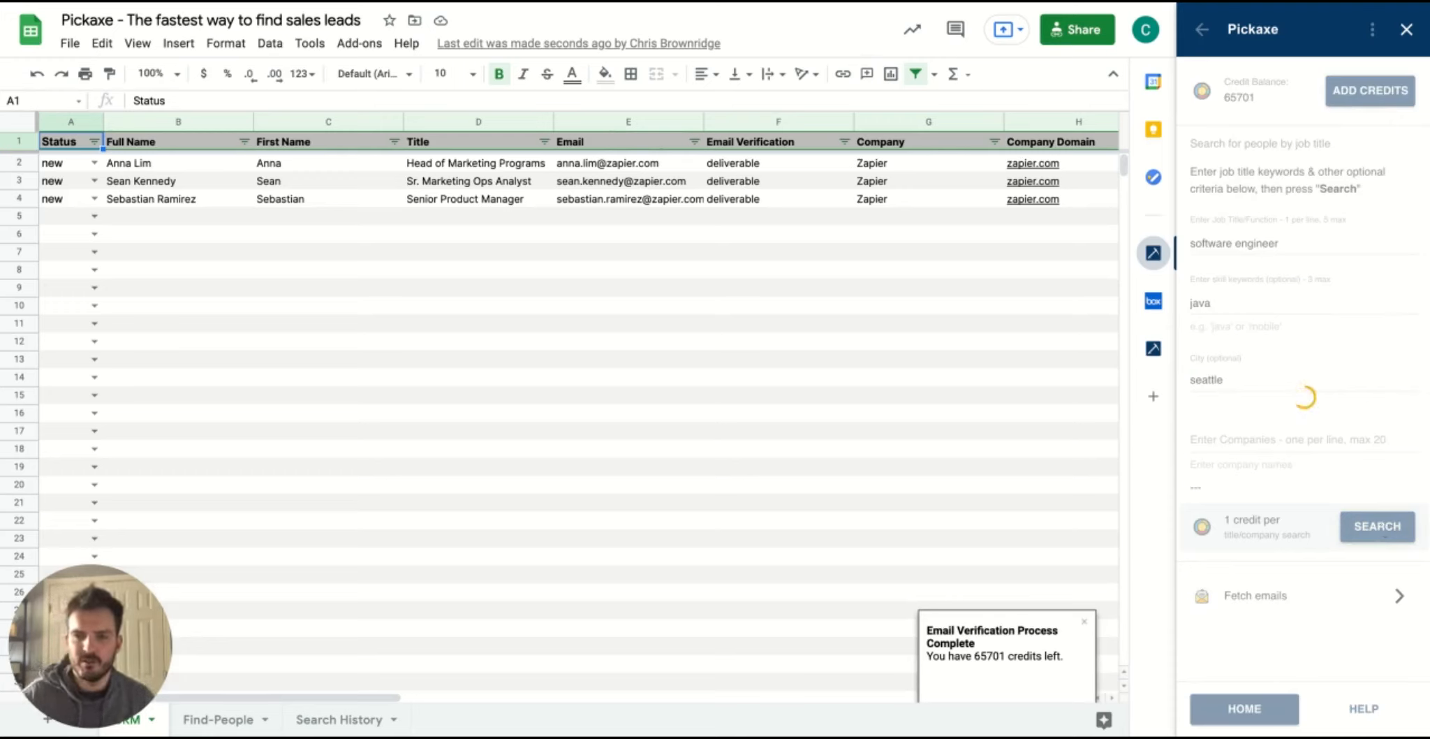
{"action": "left_click", "coordinate": [1376, 527]}
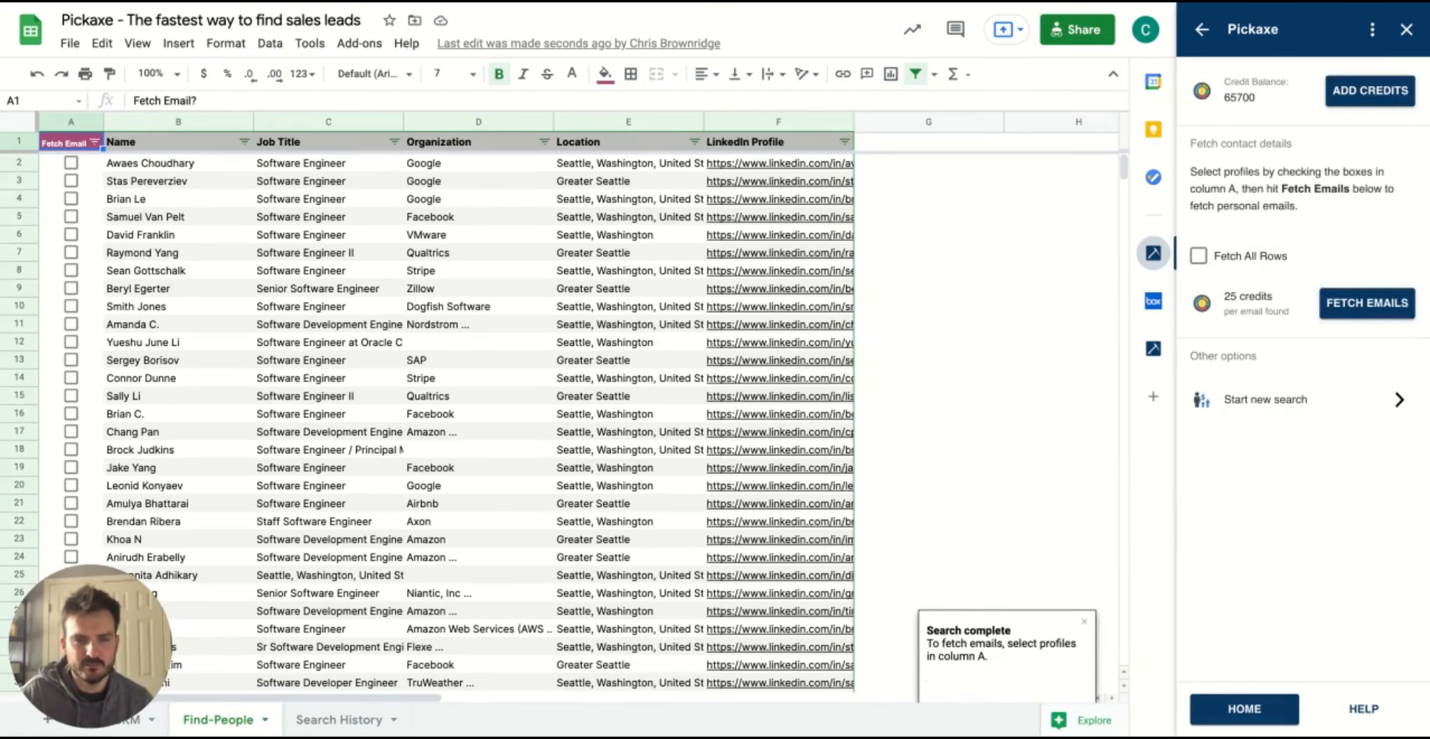
{"action": "mouse_move", "coordinate": [257, 373]}
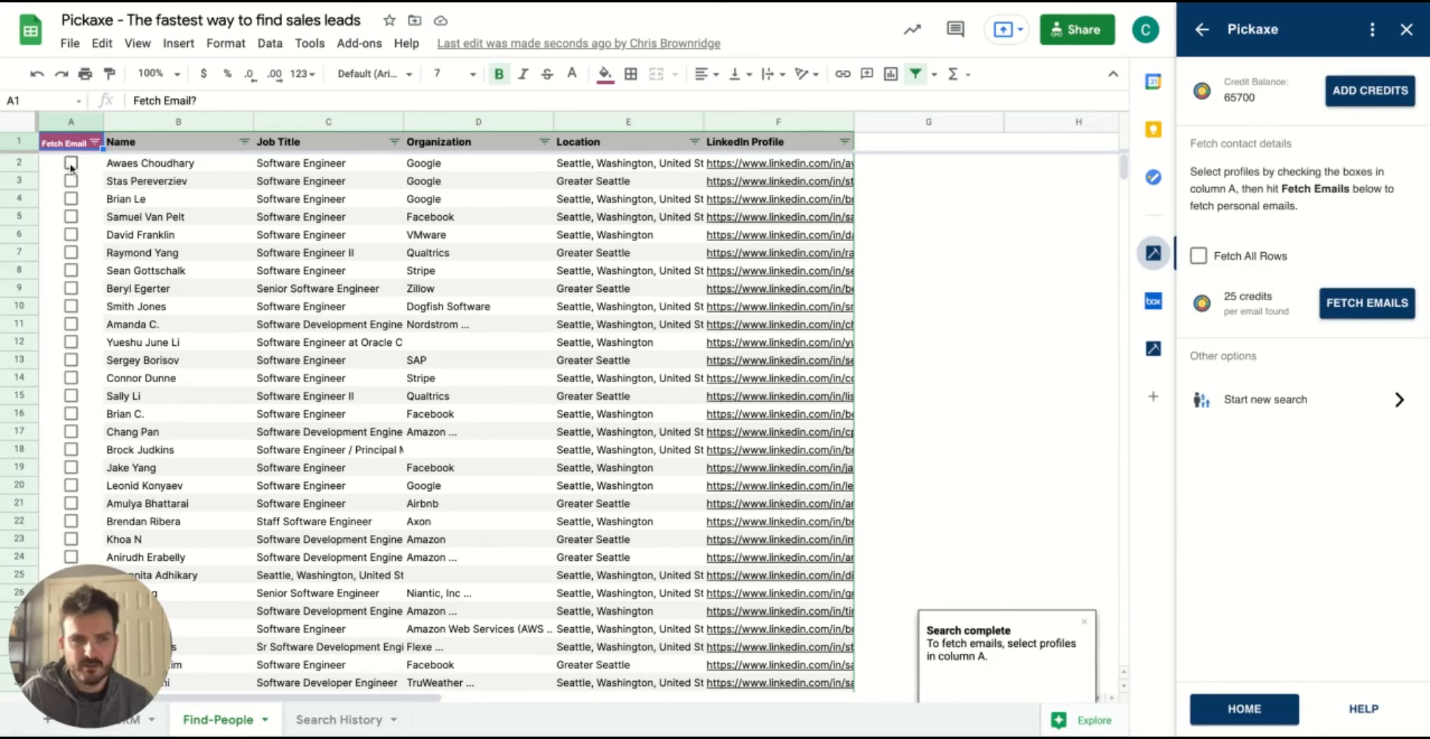
Fetch personal emails for the first three Seattle software engineer profiles.
{"action": "left_click", "coordinate": [71, 198]}
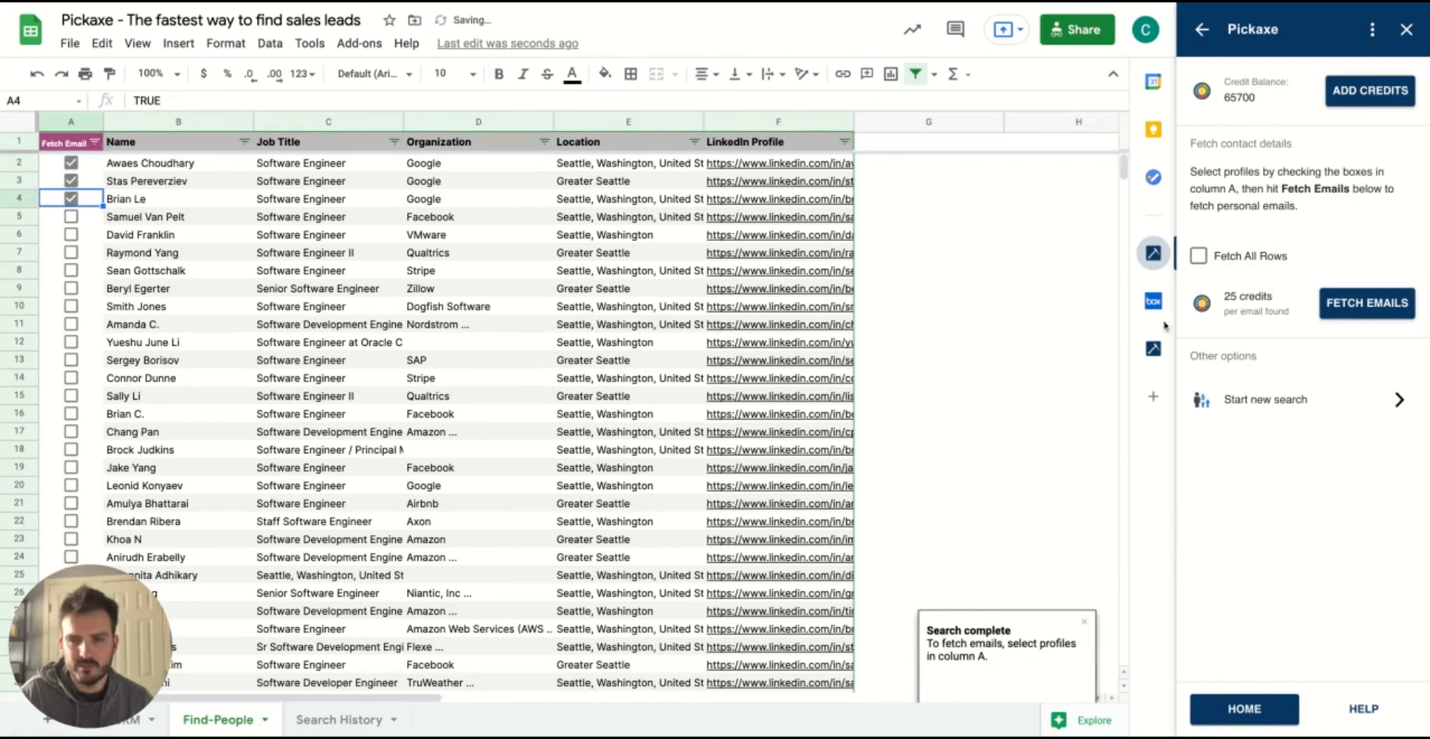
{"action": "left_click", "coordinate": [1366, 303]}
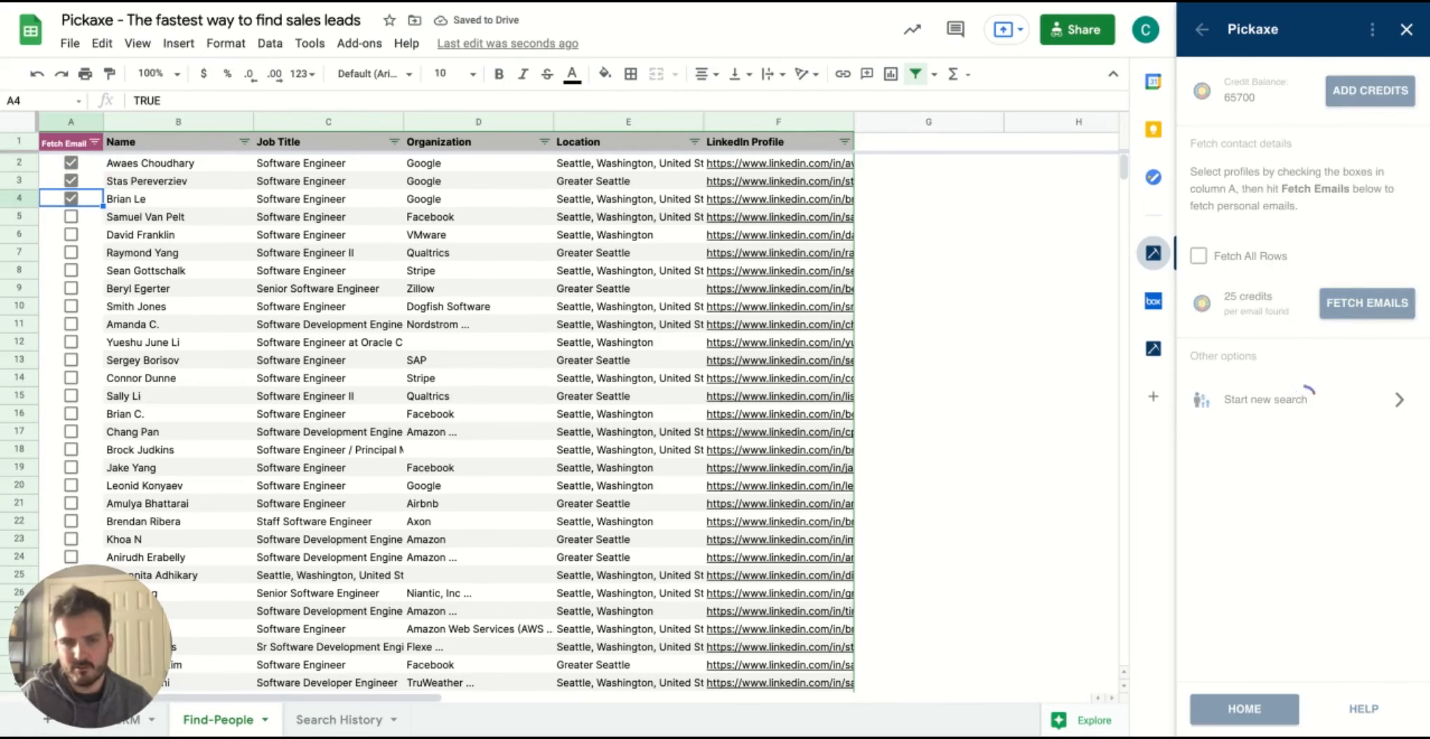
{"action": "left_click", "coordinate": [1366, 302]}
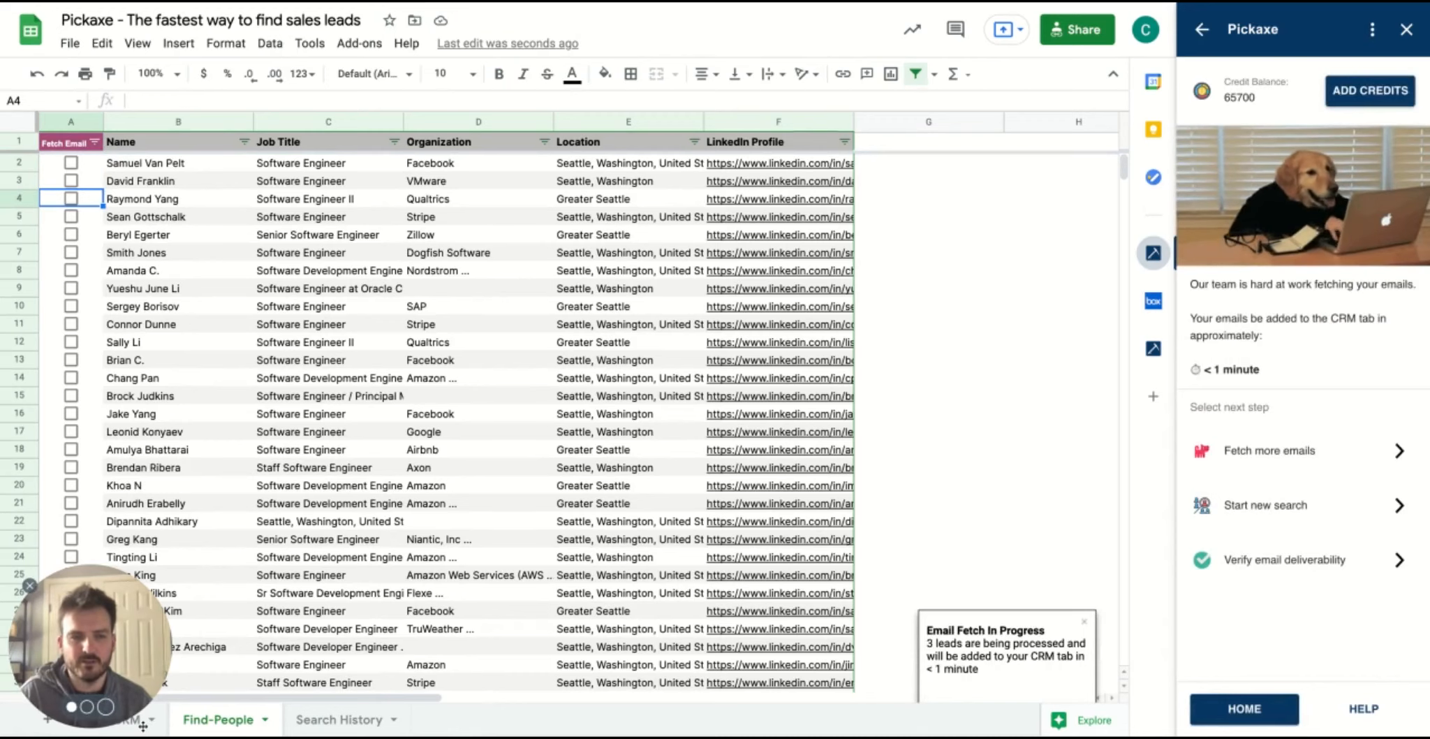
Review the three Seattle engineer leads and their email columns in the CRM tab.
{"action": "left_click", "coordinate": [123, 720]}
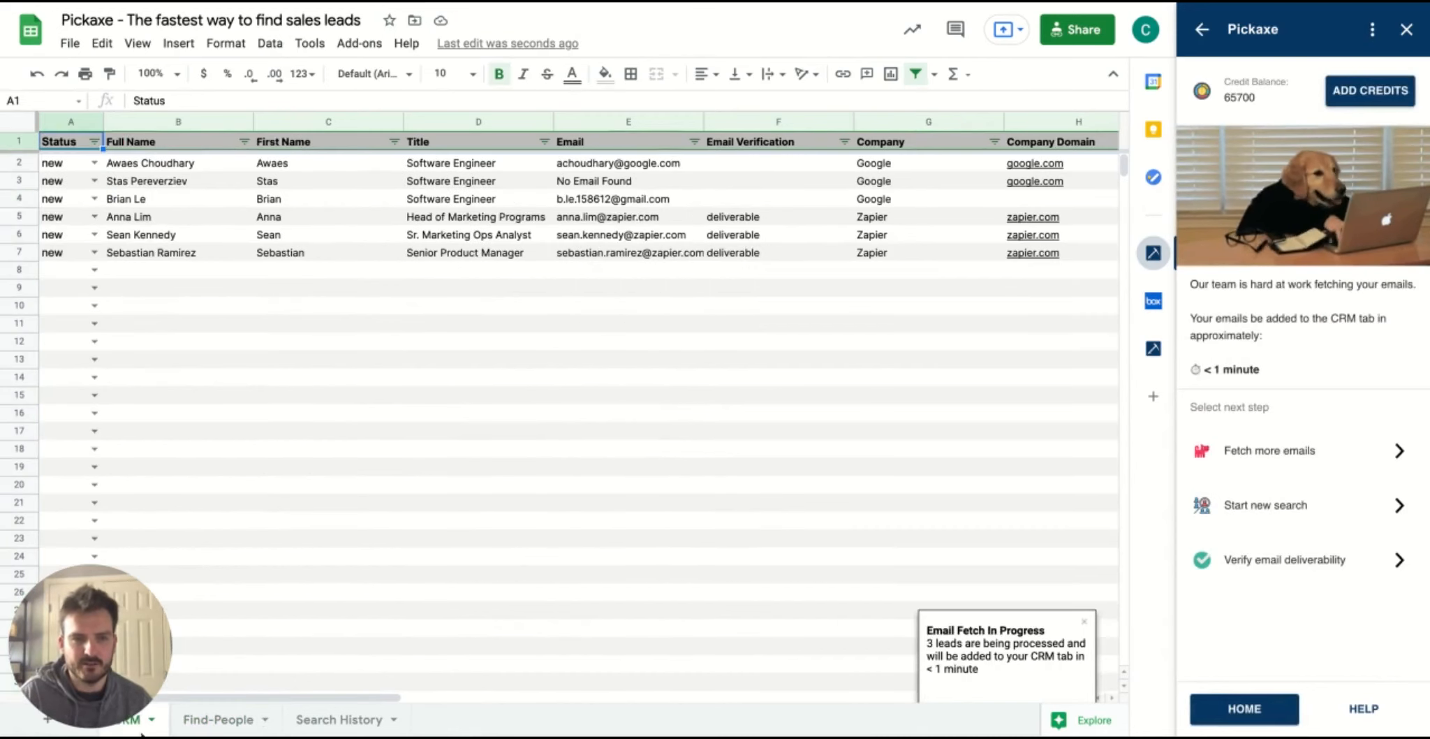
{"action": "mouse_move", "coordinate": [739, 335]}
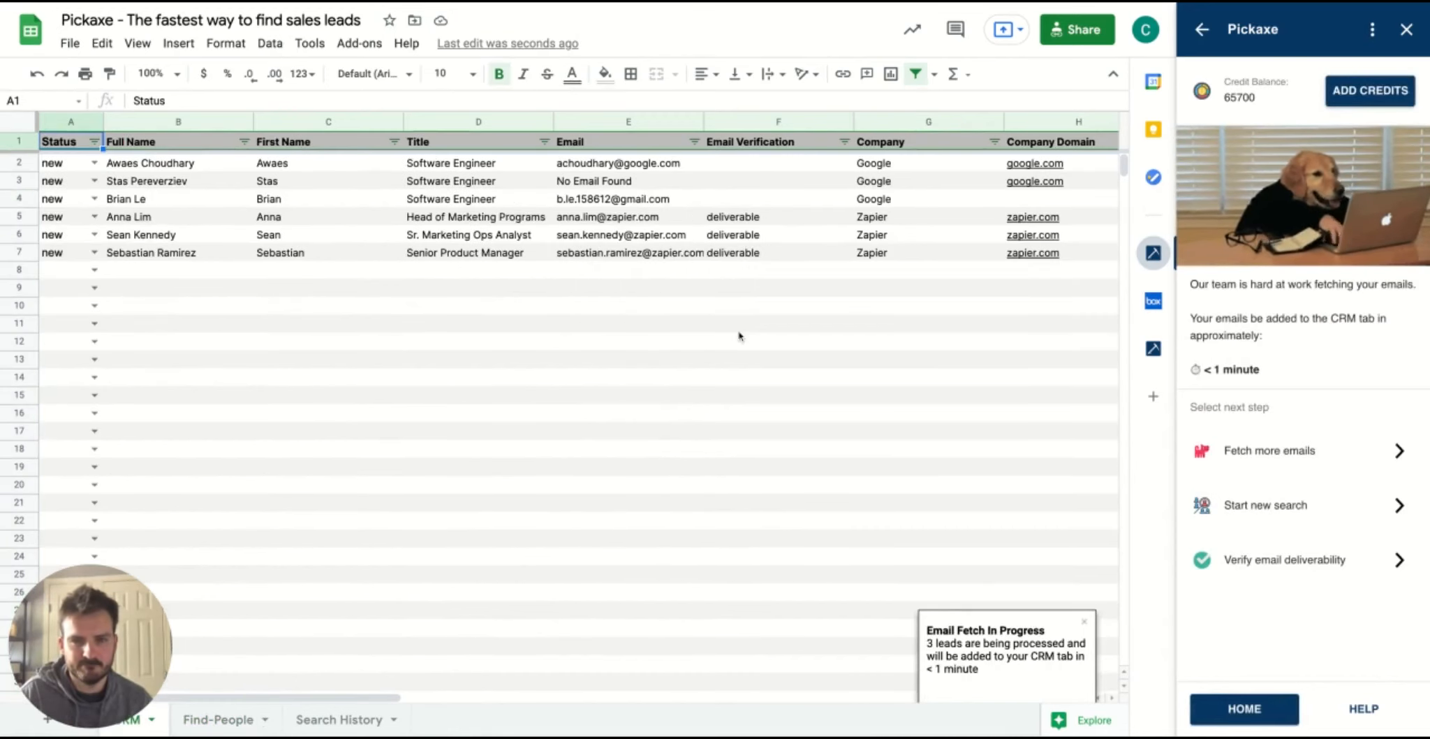
{"action": "scroll", "scroll_direction": "right", "scroll_amount": 3}
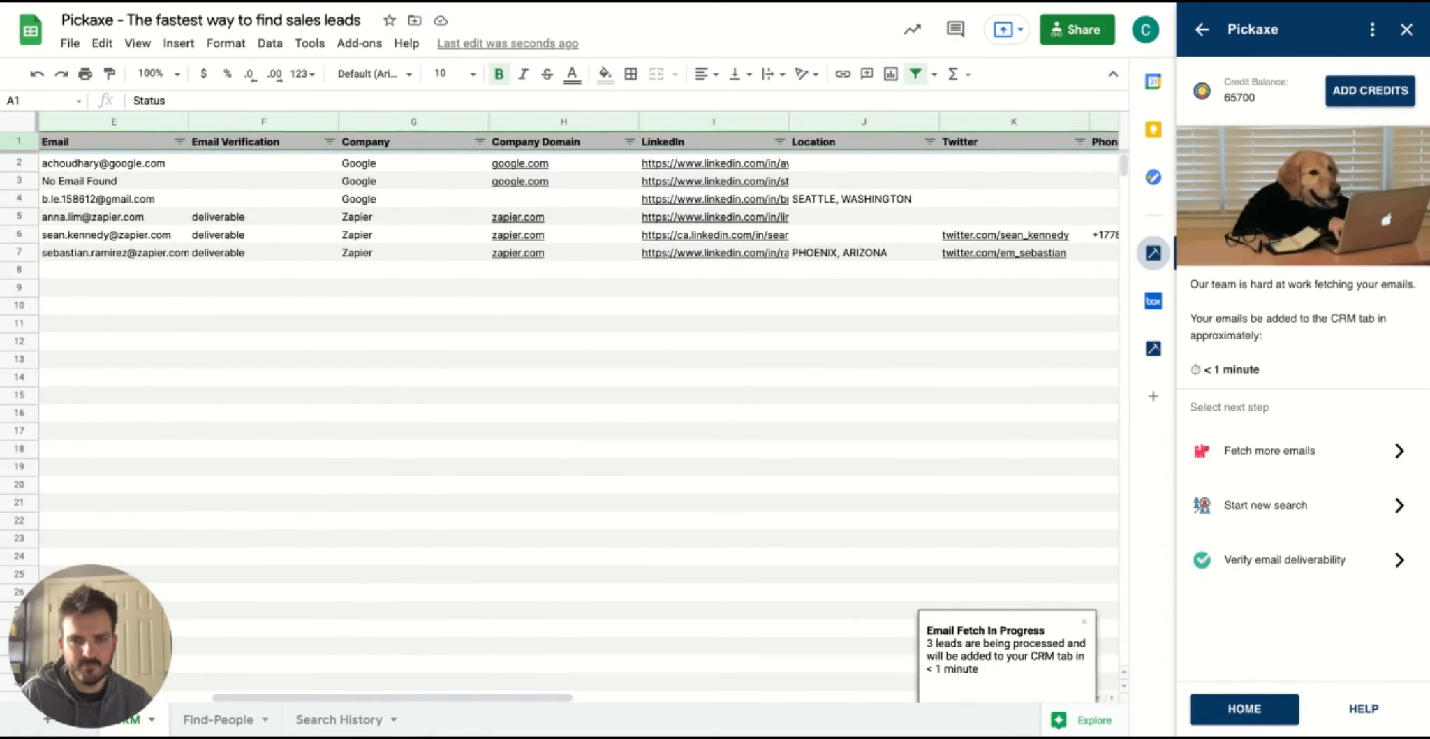
{"action": "scroll", "scroll_direction": "right", "scroll_amount": 3}
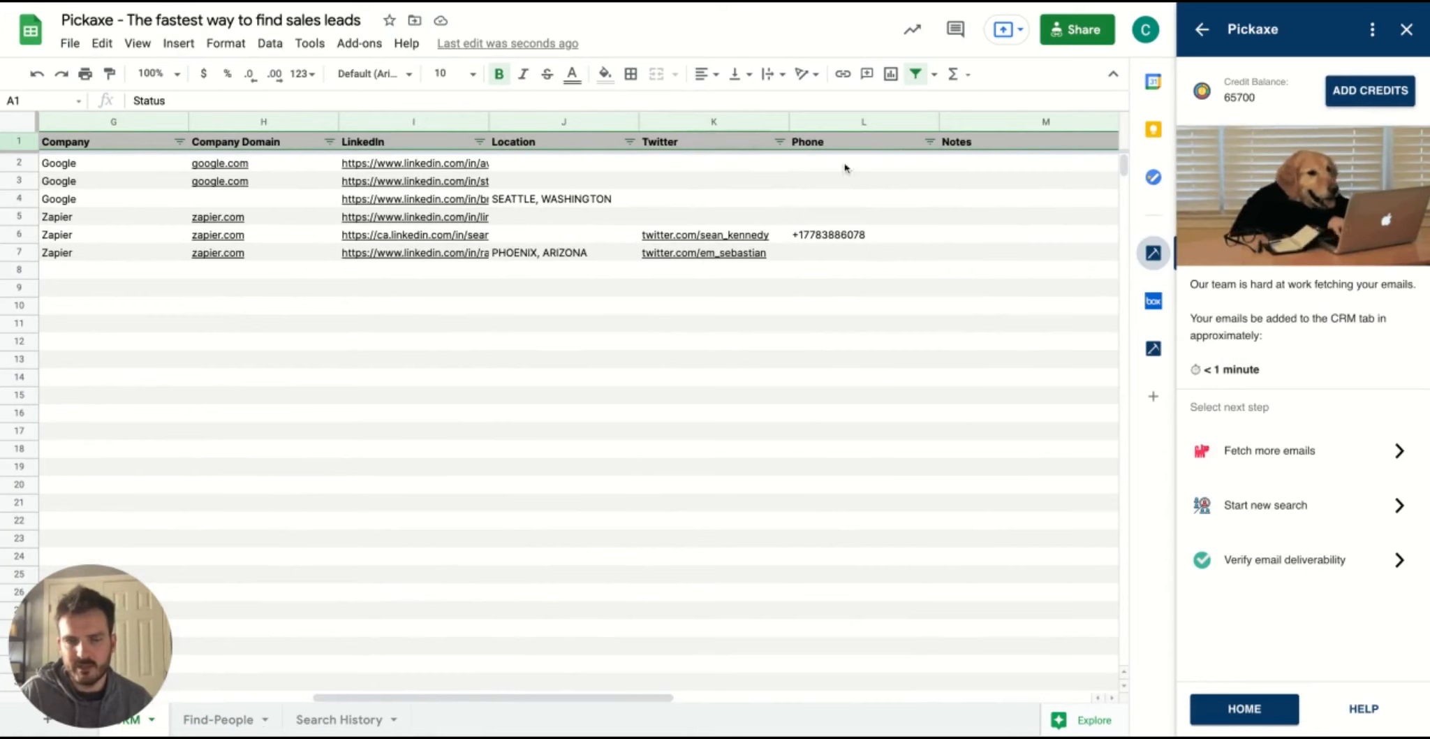
{"action": "mouse_move", "coordinate": [801, 356]}
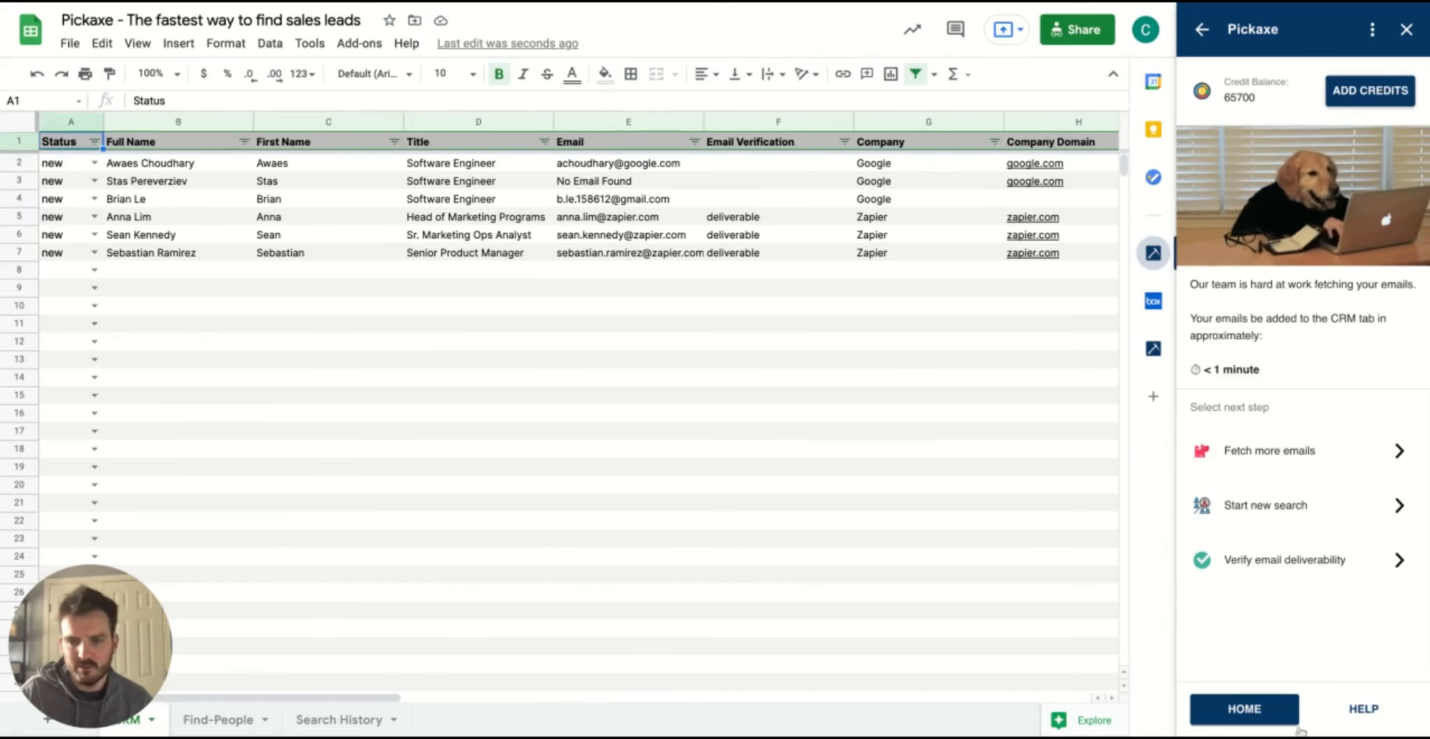
Return the Pickaxe sidebar to its home menu.
{"action": "left_click", "coordinate": [1243, 708]}
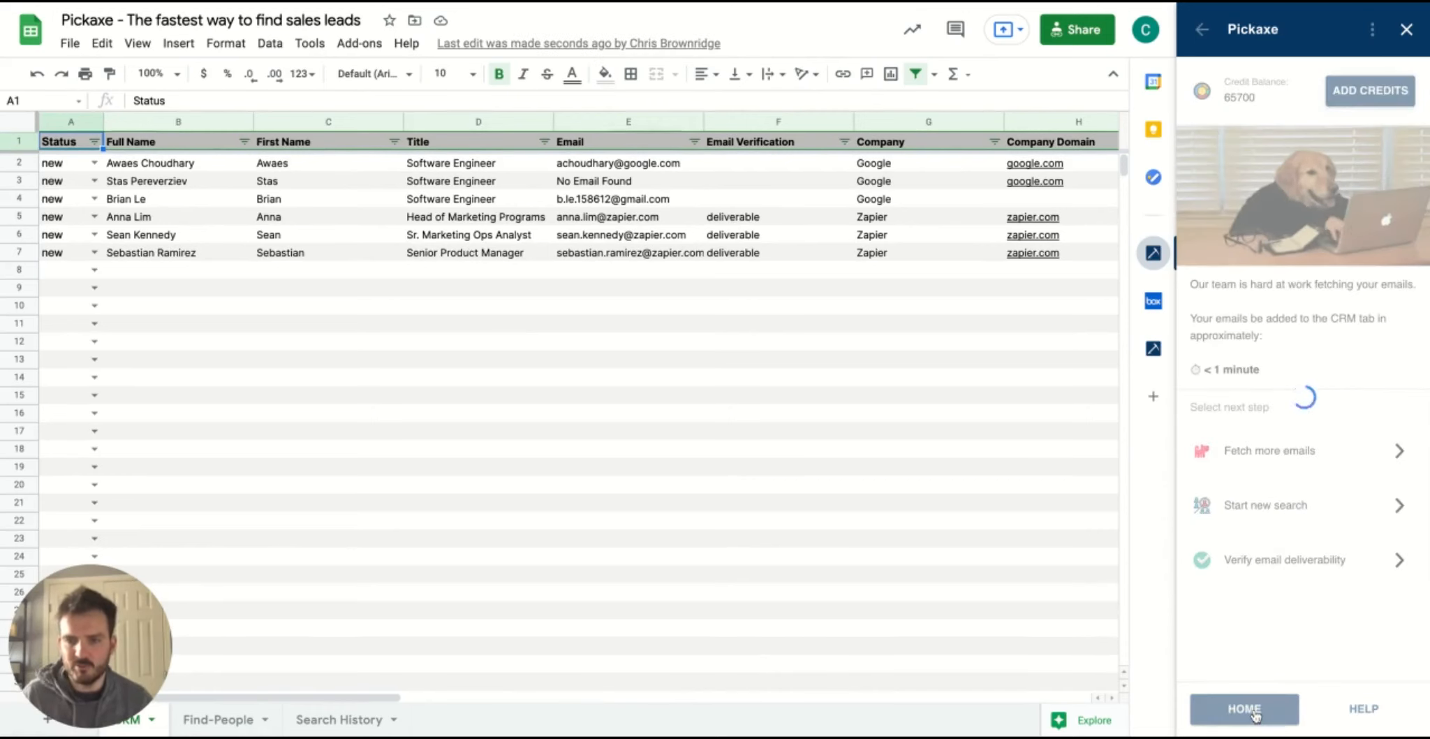
{"action": "left_click", "coordinate": [1243, 708]}
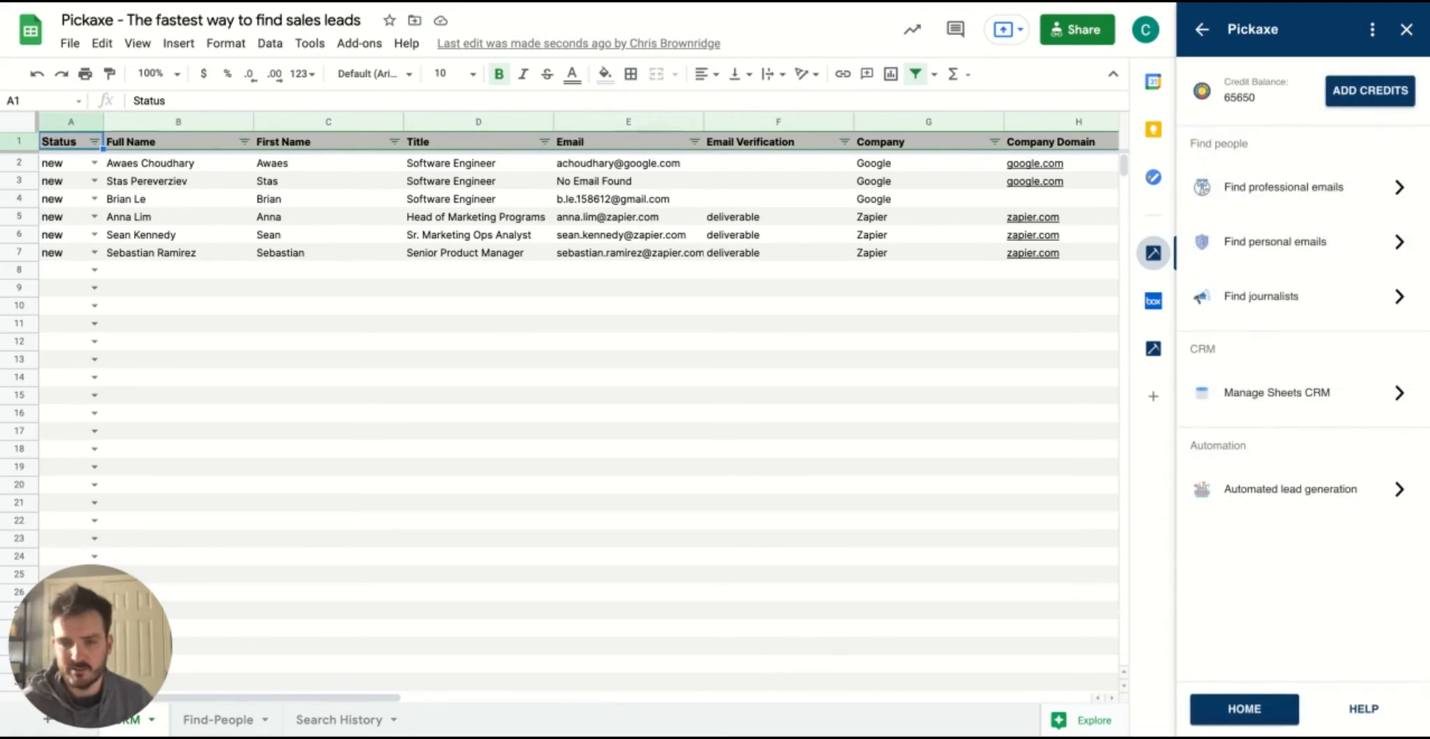